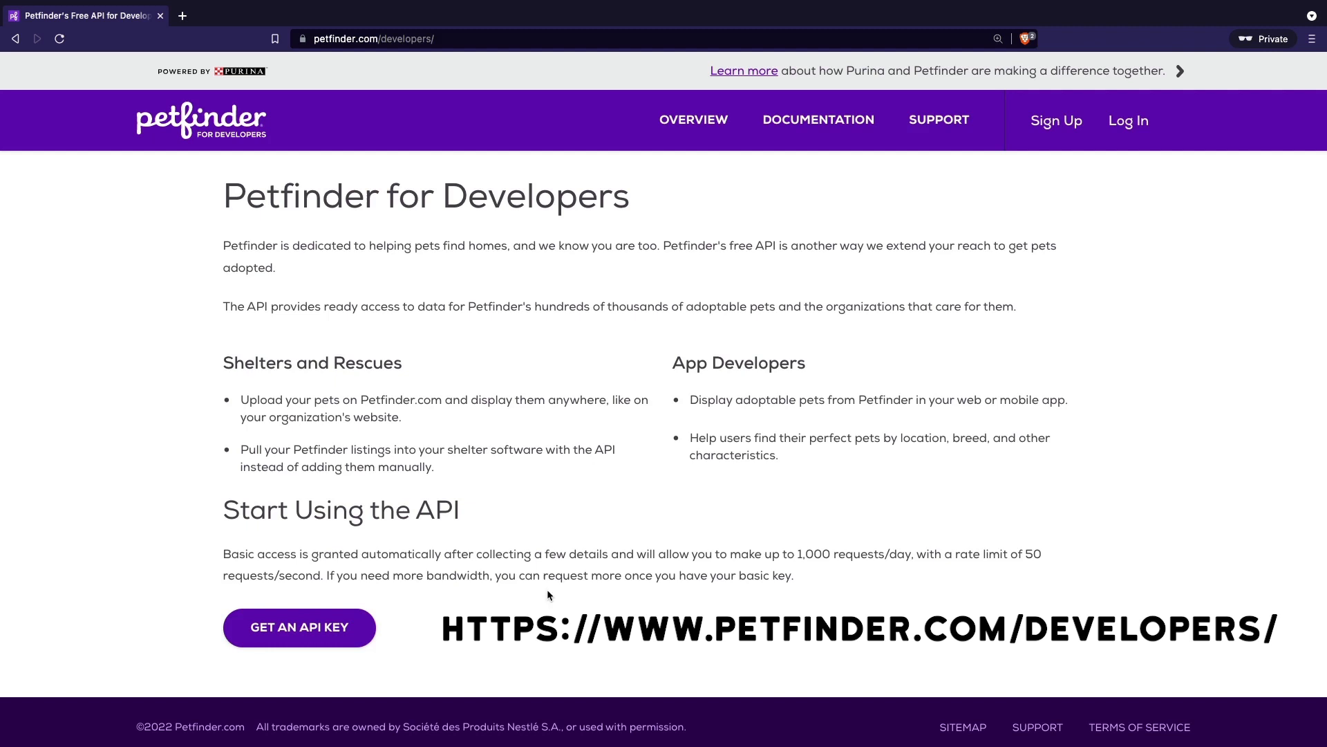
mouse_move(298, 626)
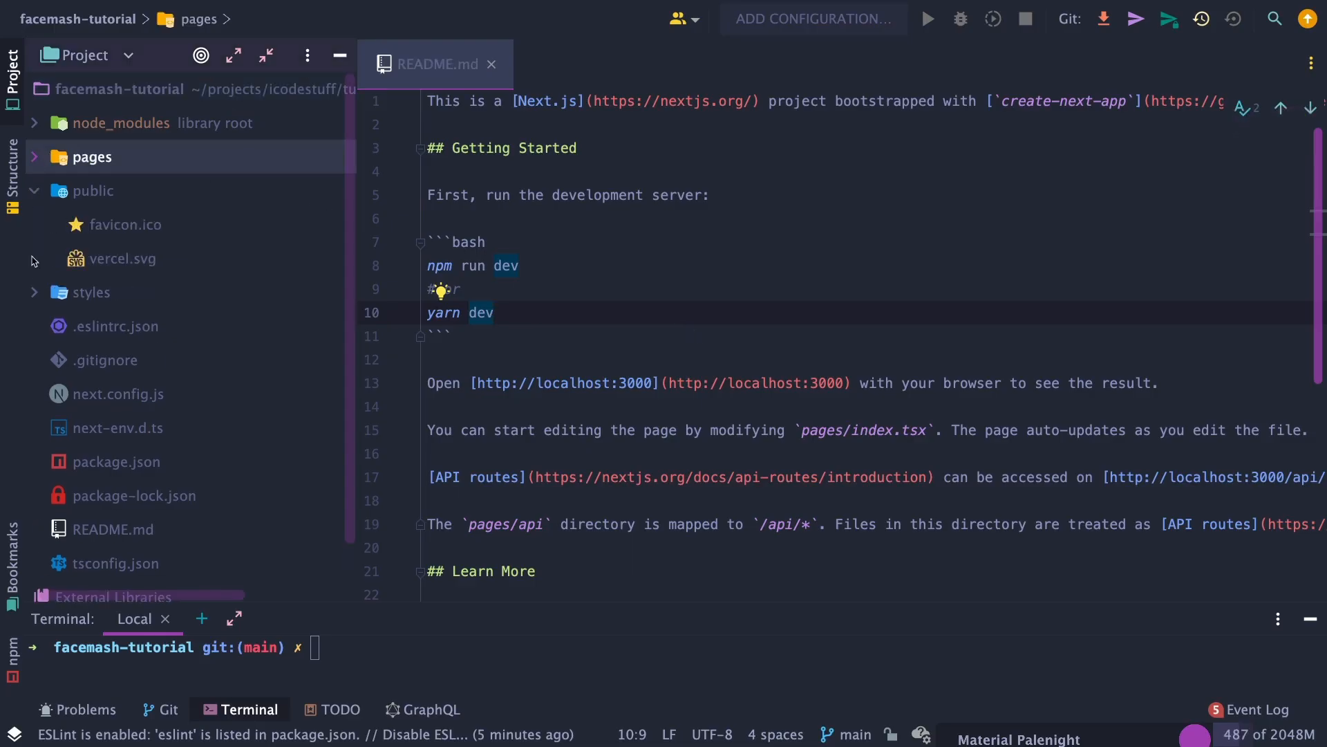
Save PF_CLIENT_ID and PF_CLIENT_SECRET in .env.local and declare Animal with name and score
left_click(33, 157)
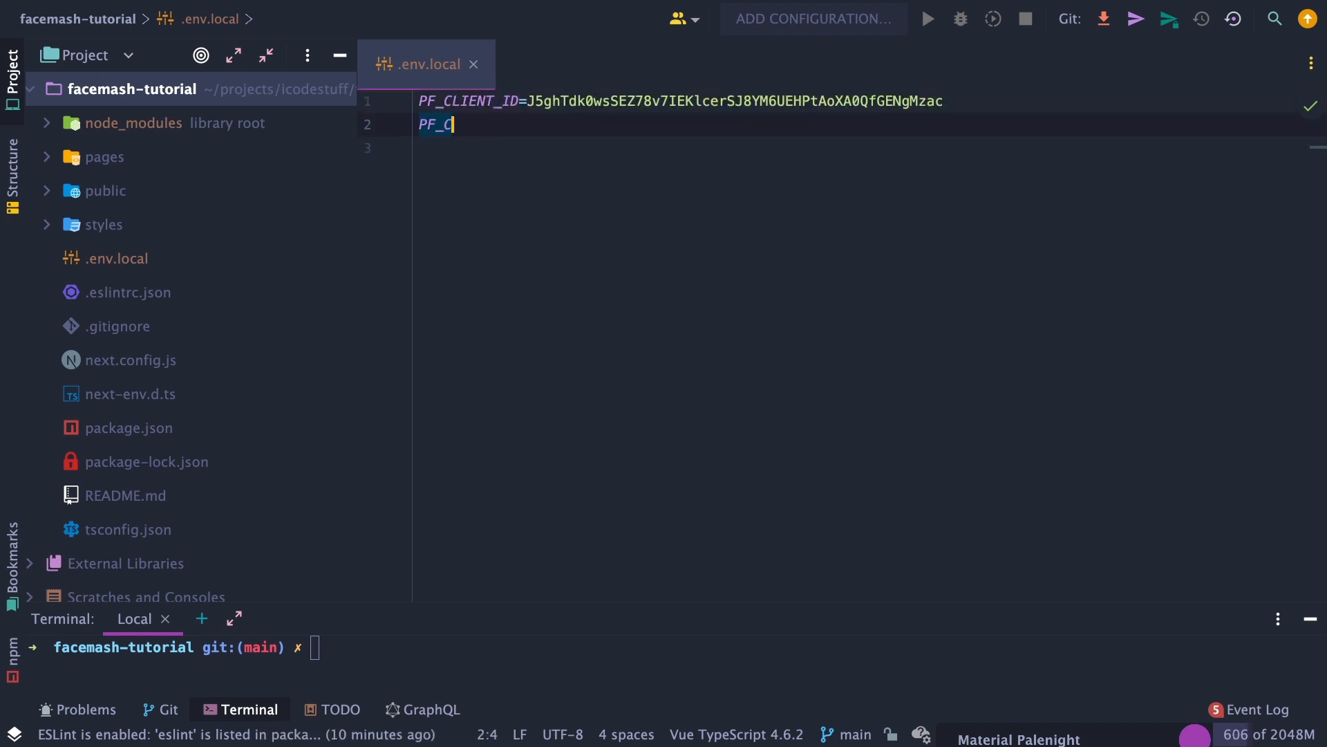
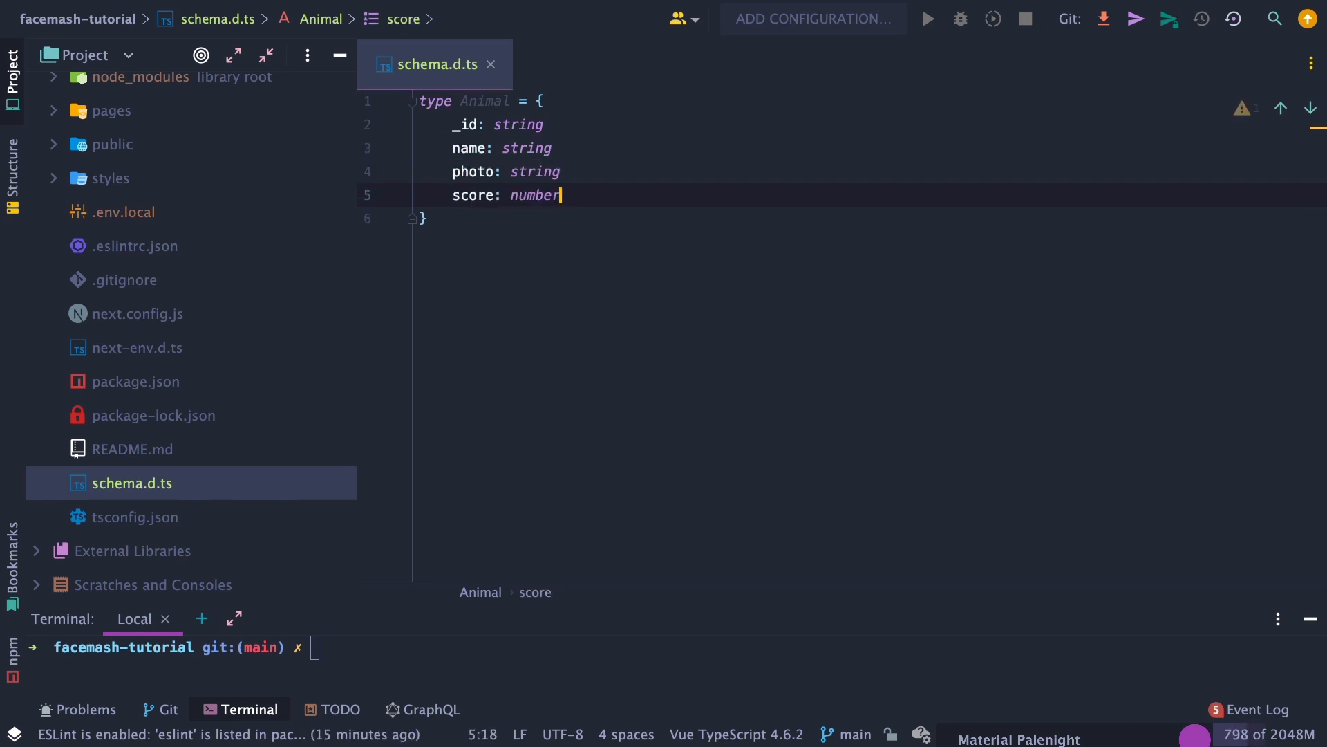
left_click(491, 64)
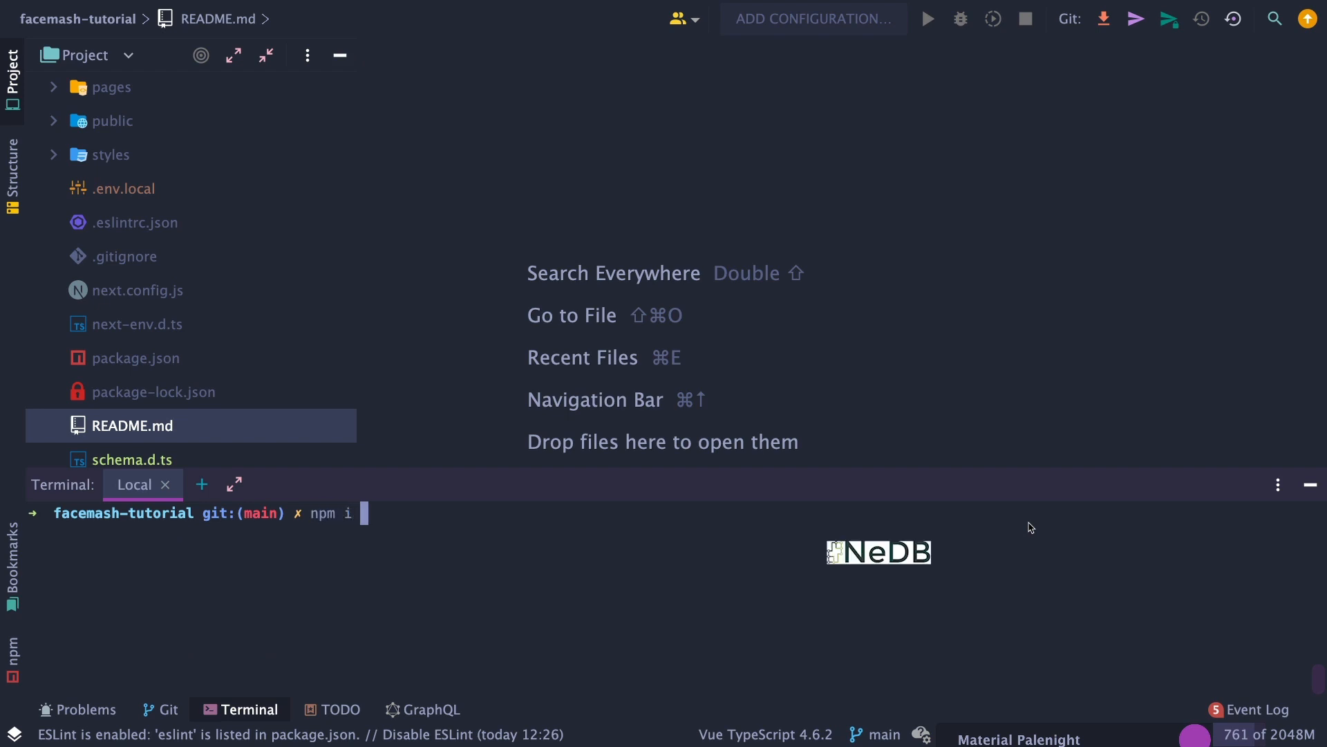
type("nedb")
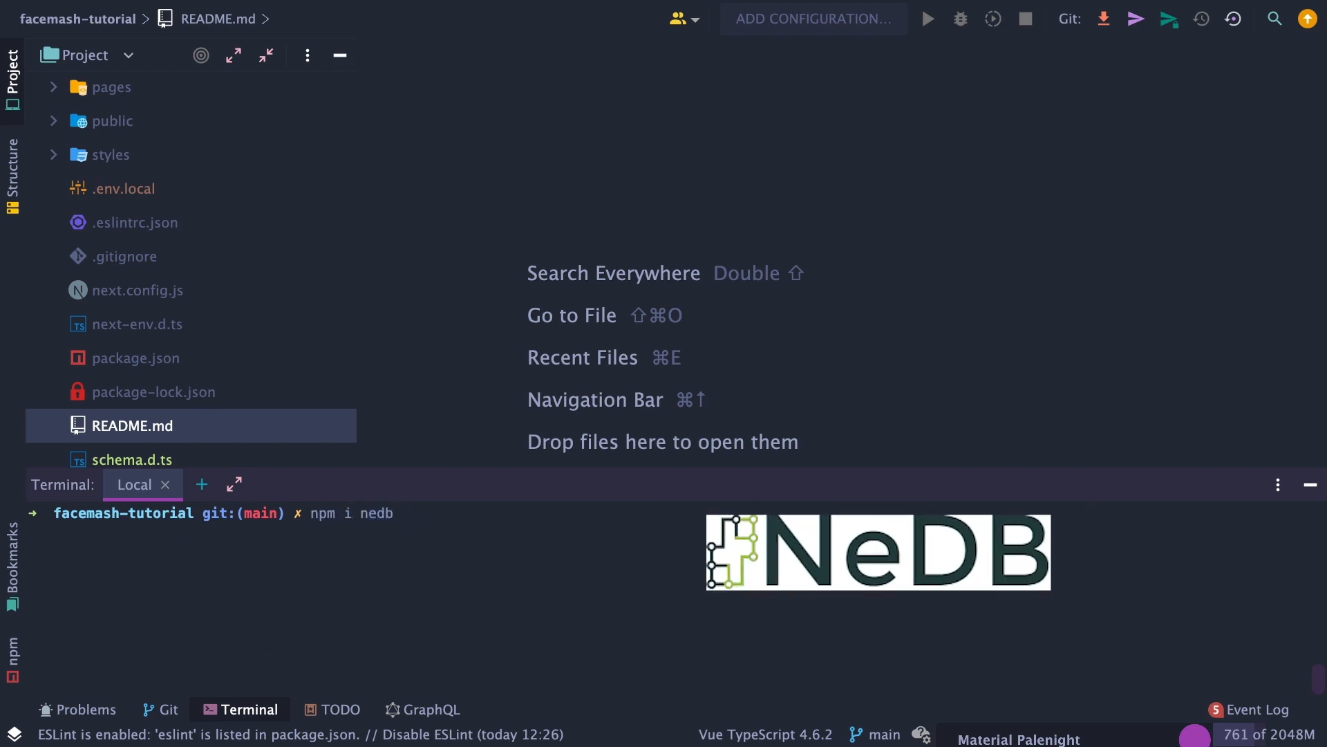
type("@types/n")
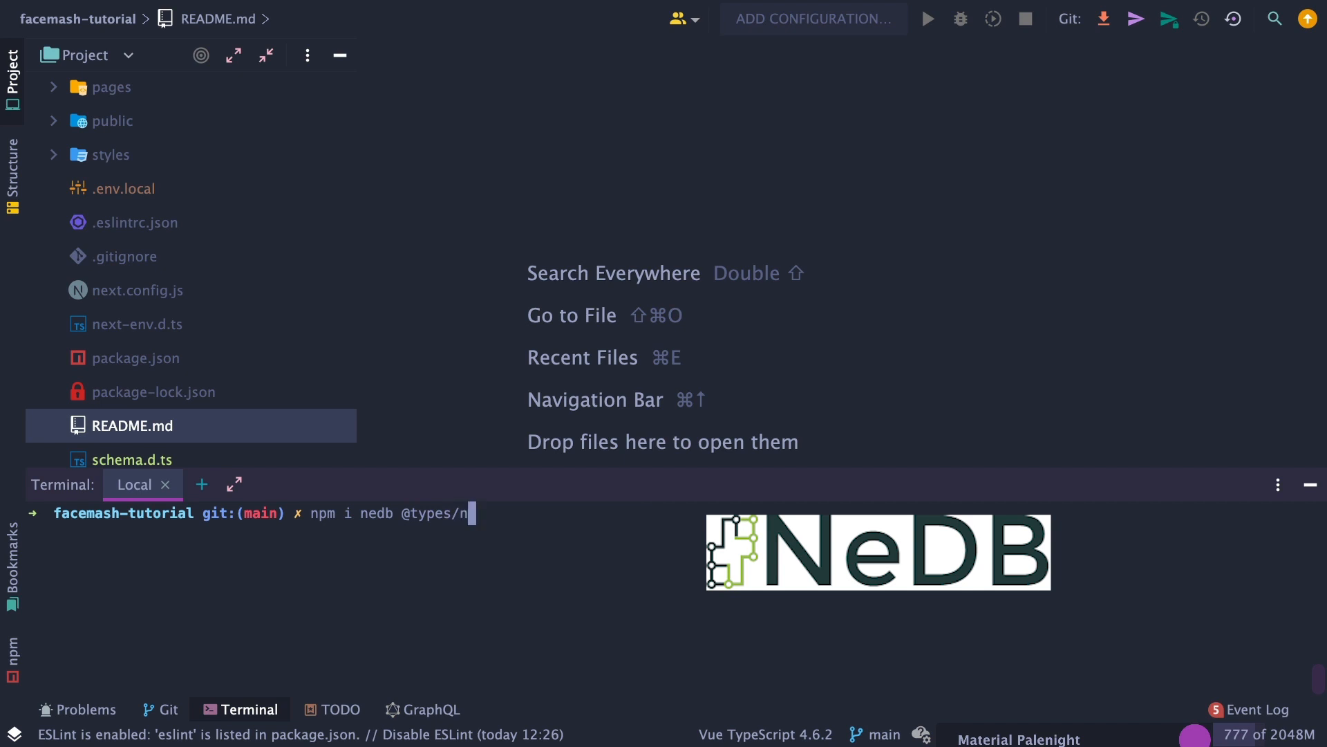
type("edb")
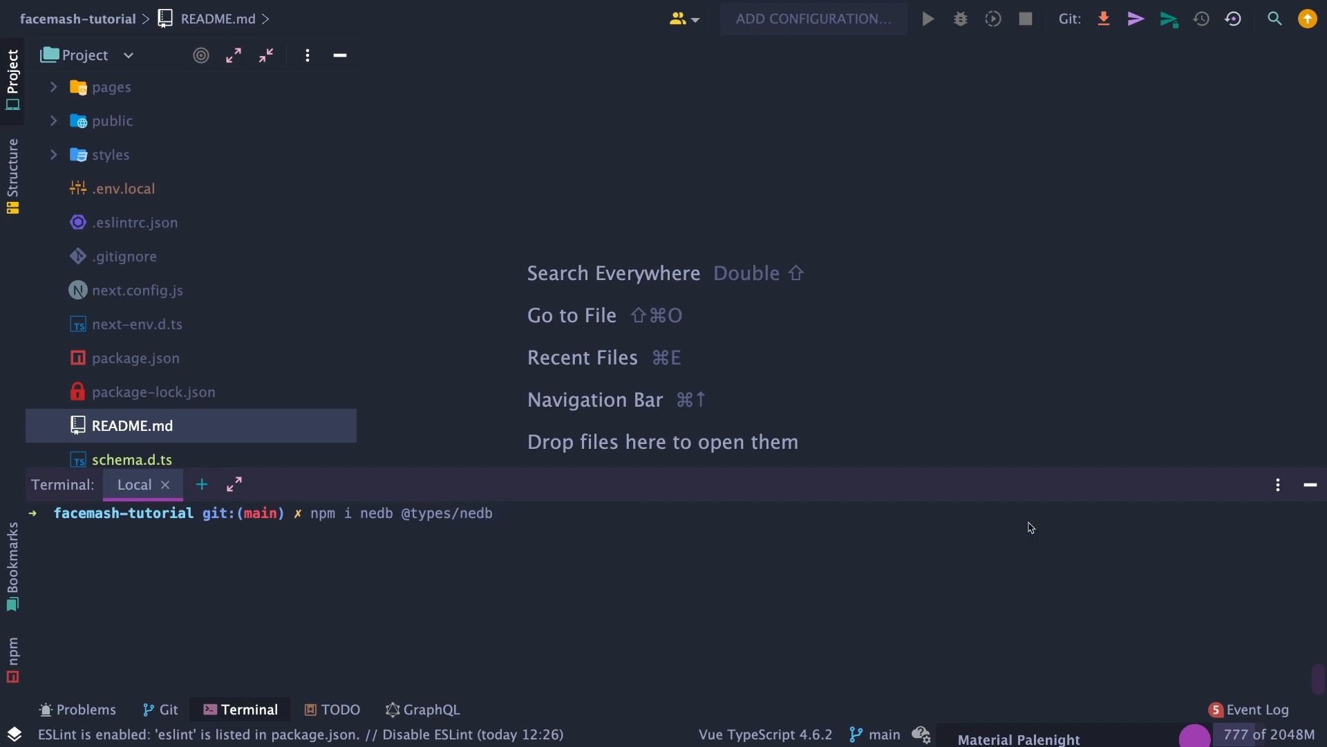
type("@petfind")
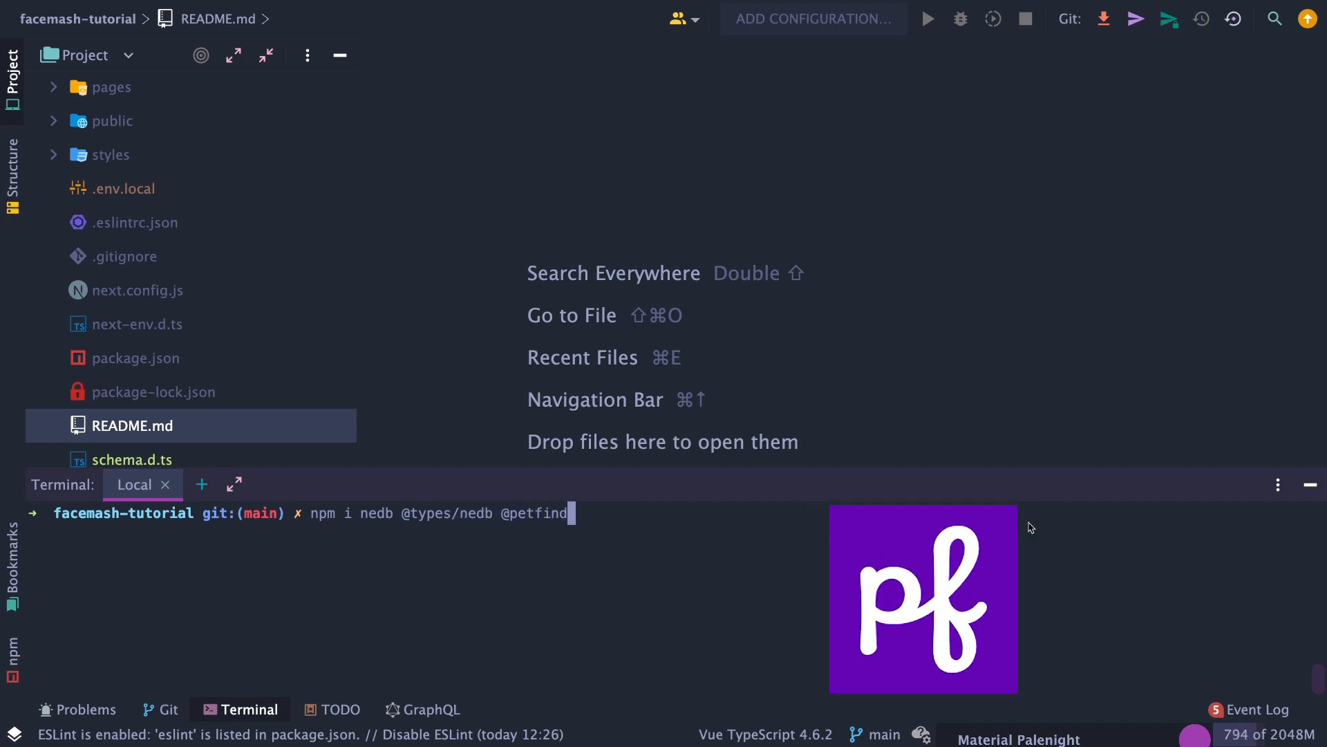
type("er/petfin")
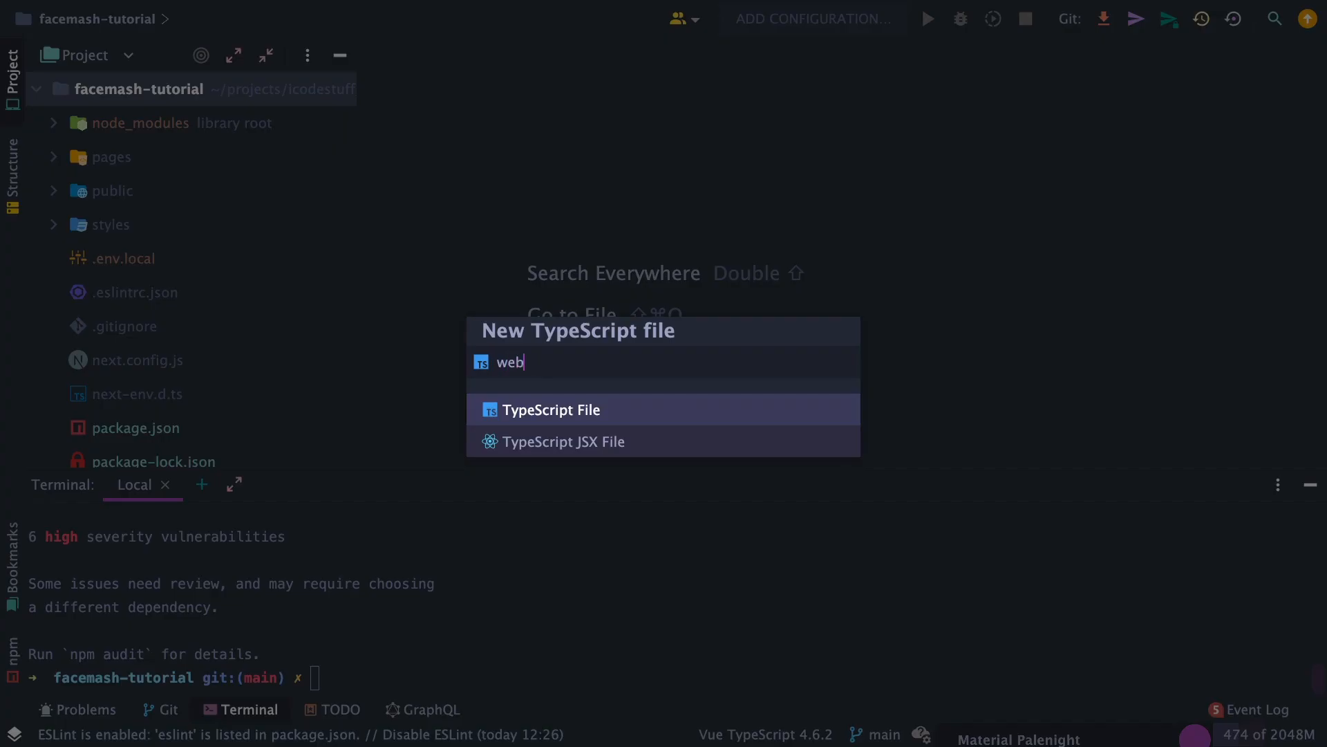
Create web-scraper.ts exporting WebScraper, whose static async initDb creates a petfinder.Client
type("-scraper")
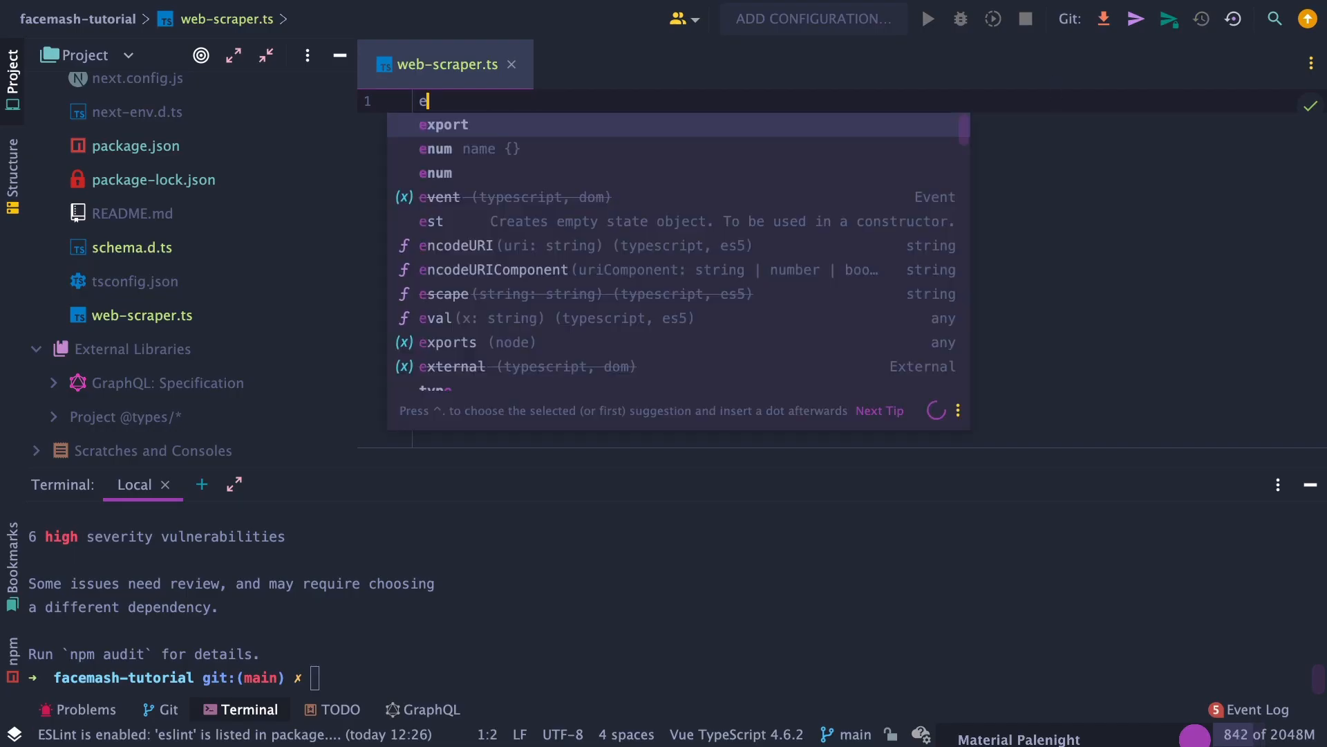
type("xport default class WebScraper {")
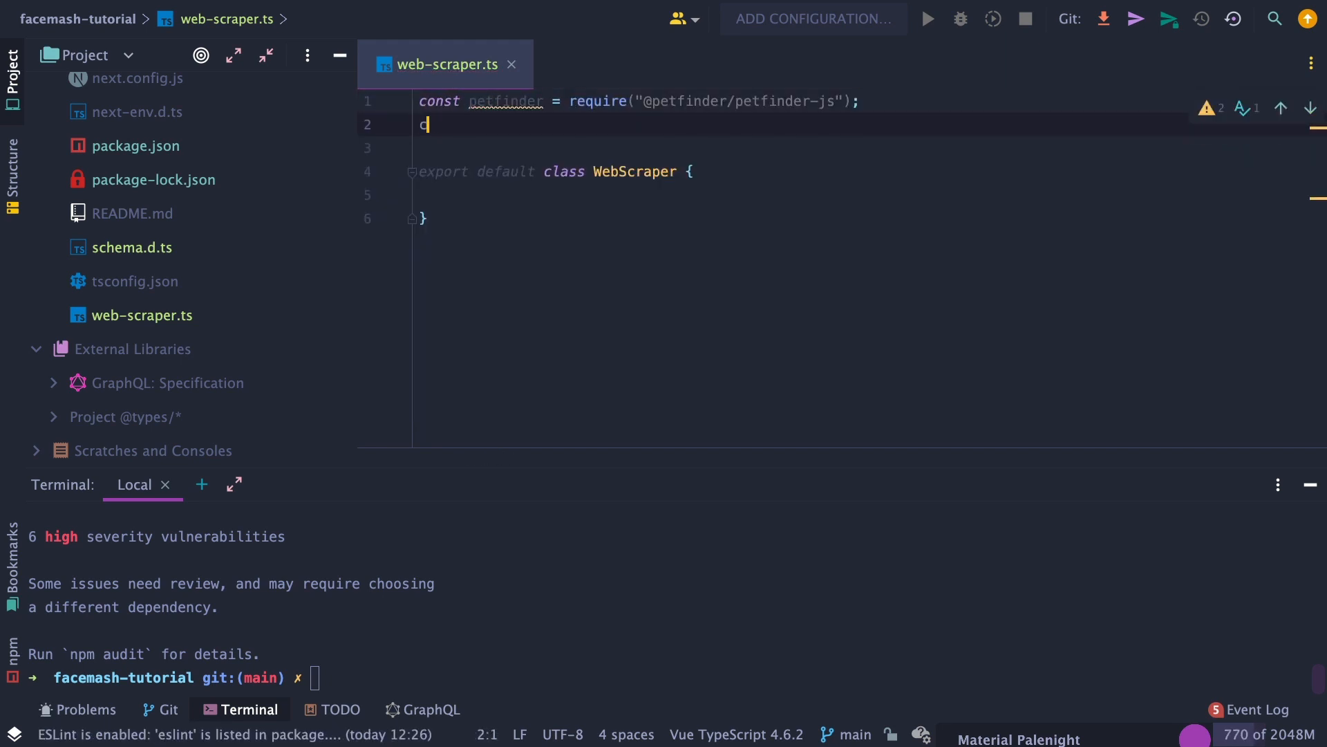
type("onst DataStore = require(\"nedb\");")
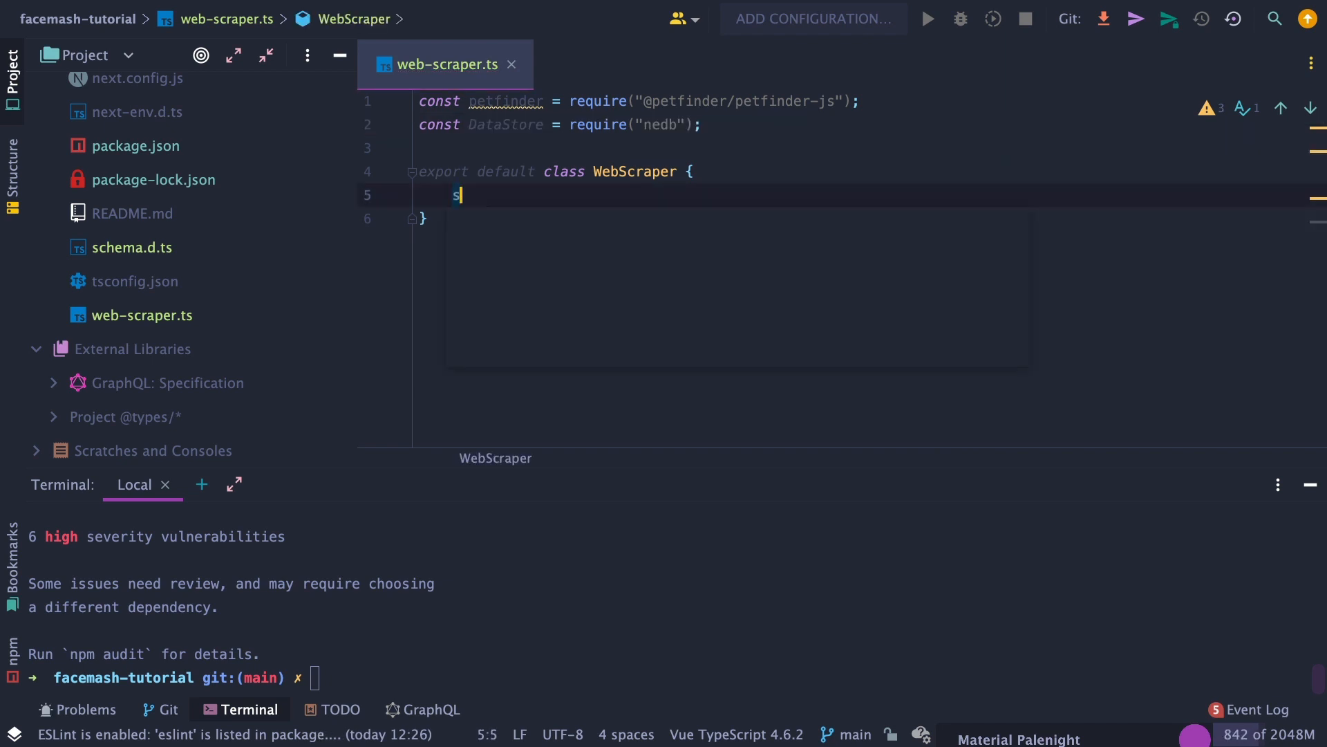
type("tatic async initDb() {")
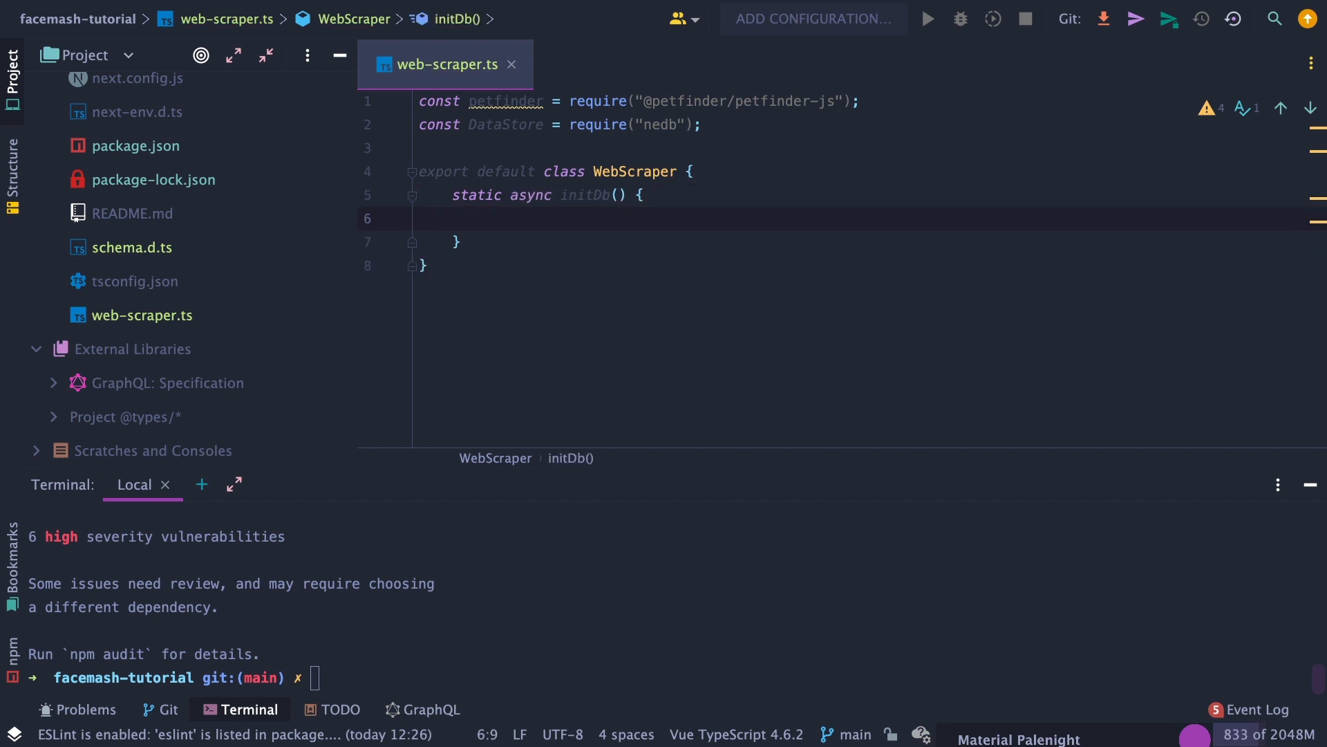
type("const client =")
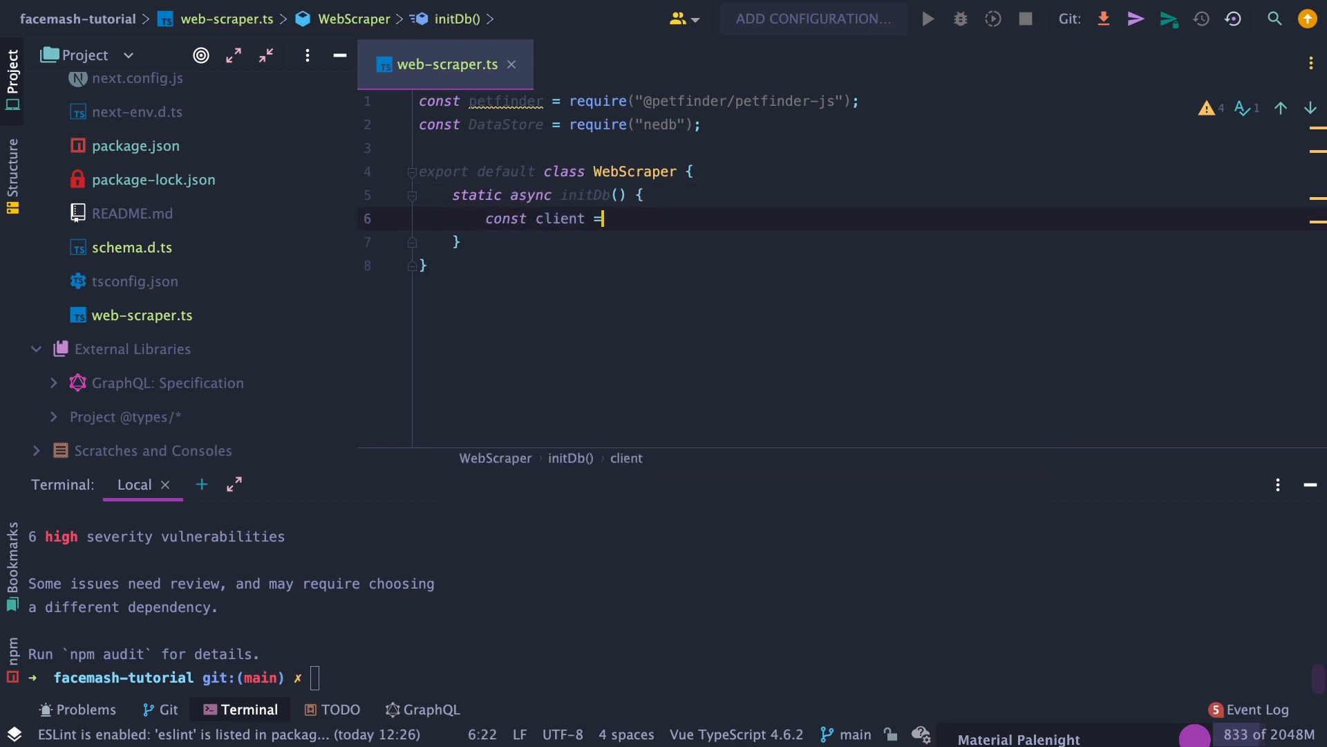
type("new petfinder")
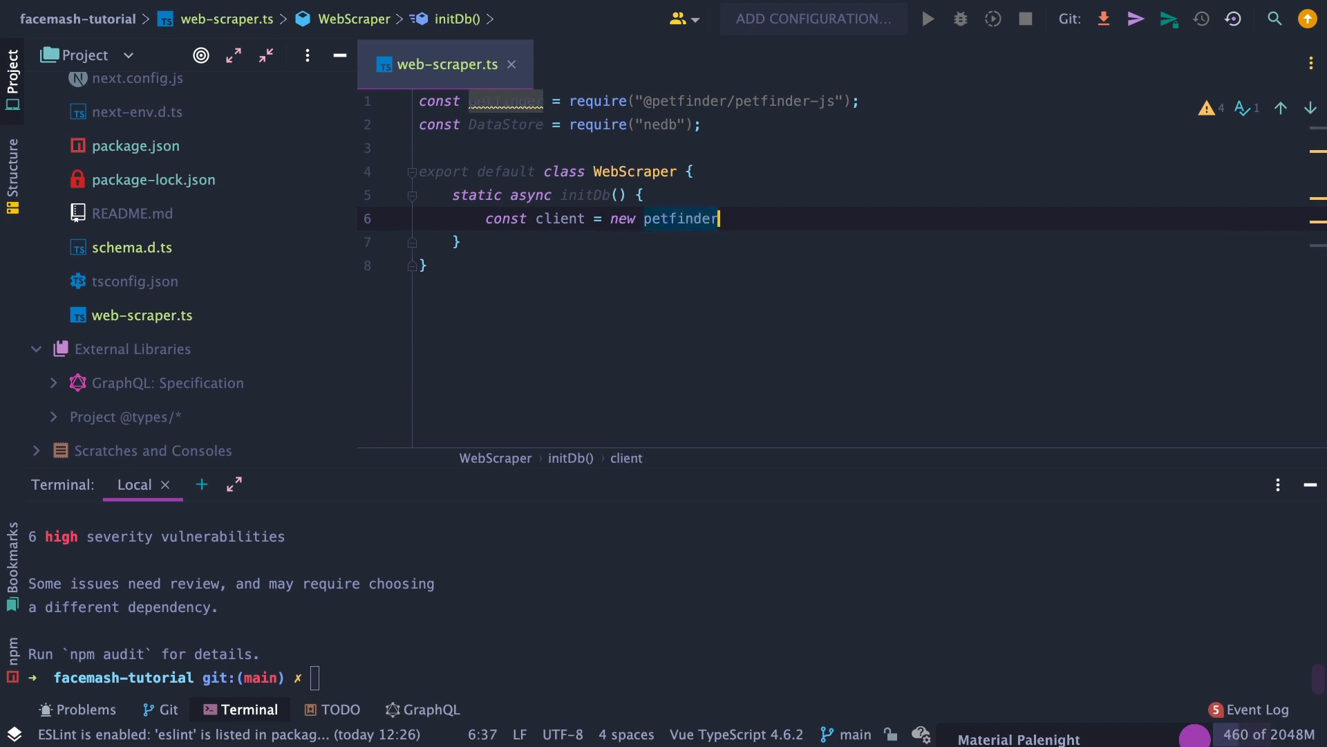
type(".Client({})")
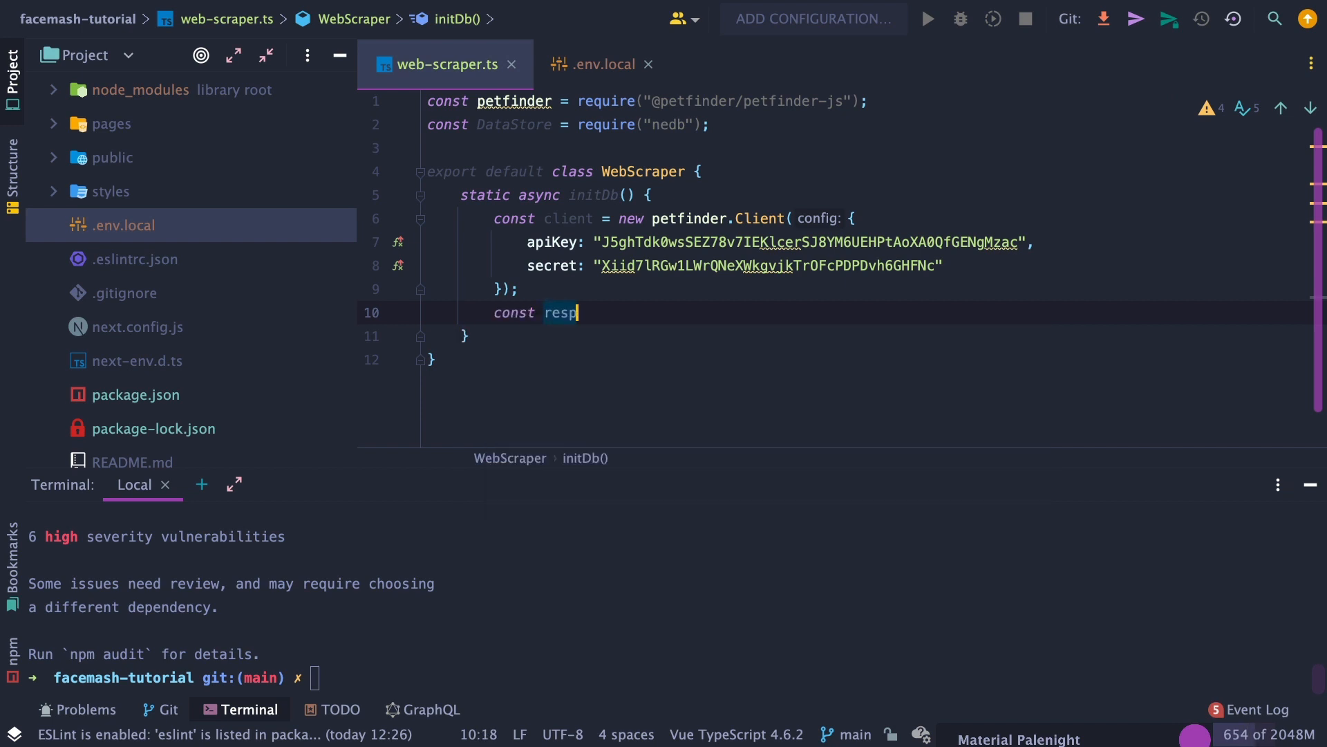
Await a client.animal search for baby dogs and map results to name, photo and score
type("onse = await")
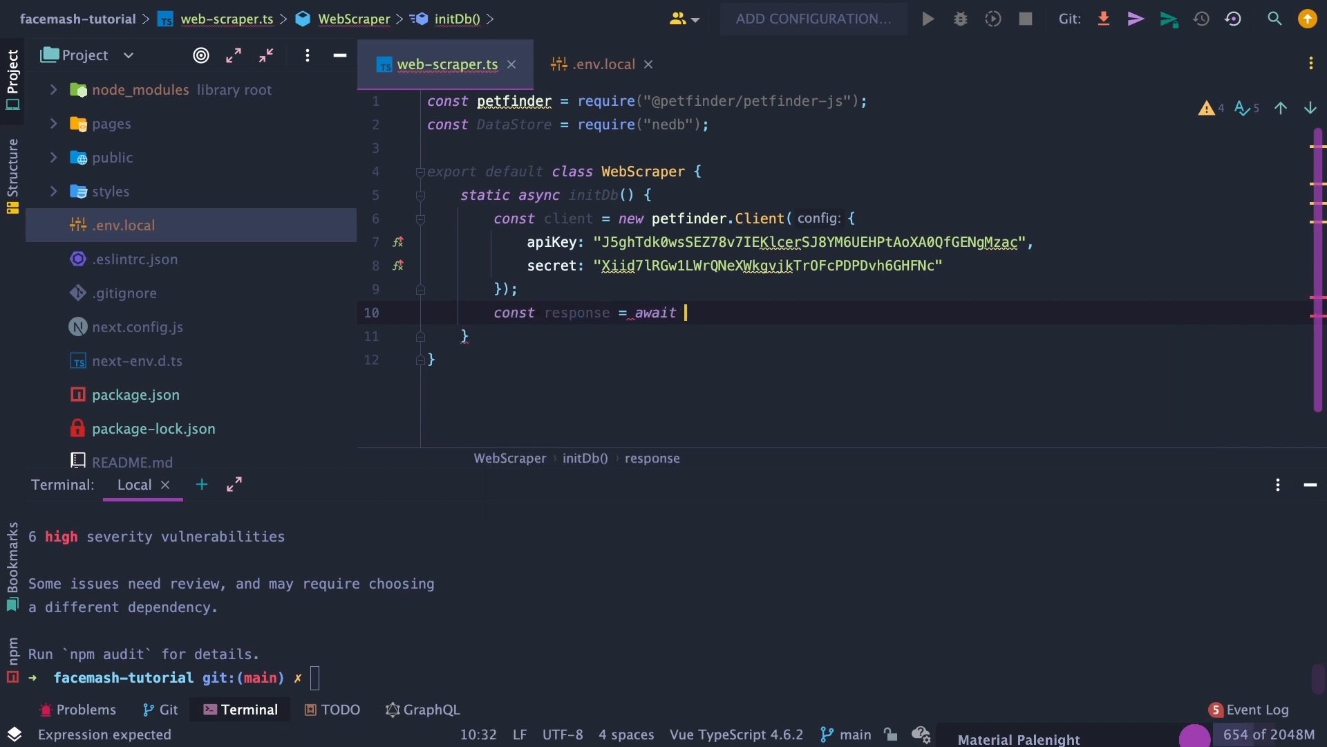
type("client.animal.search({")
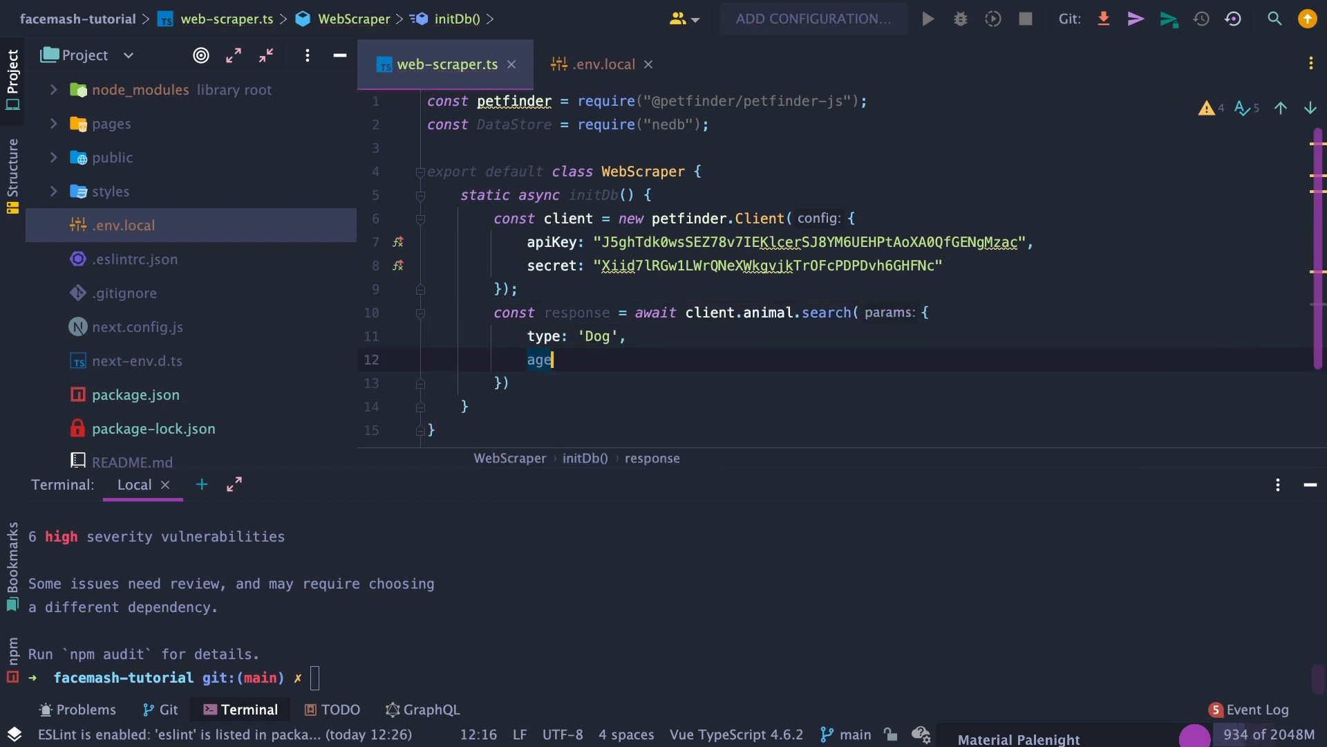
type(": 'baby',")
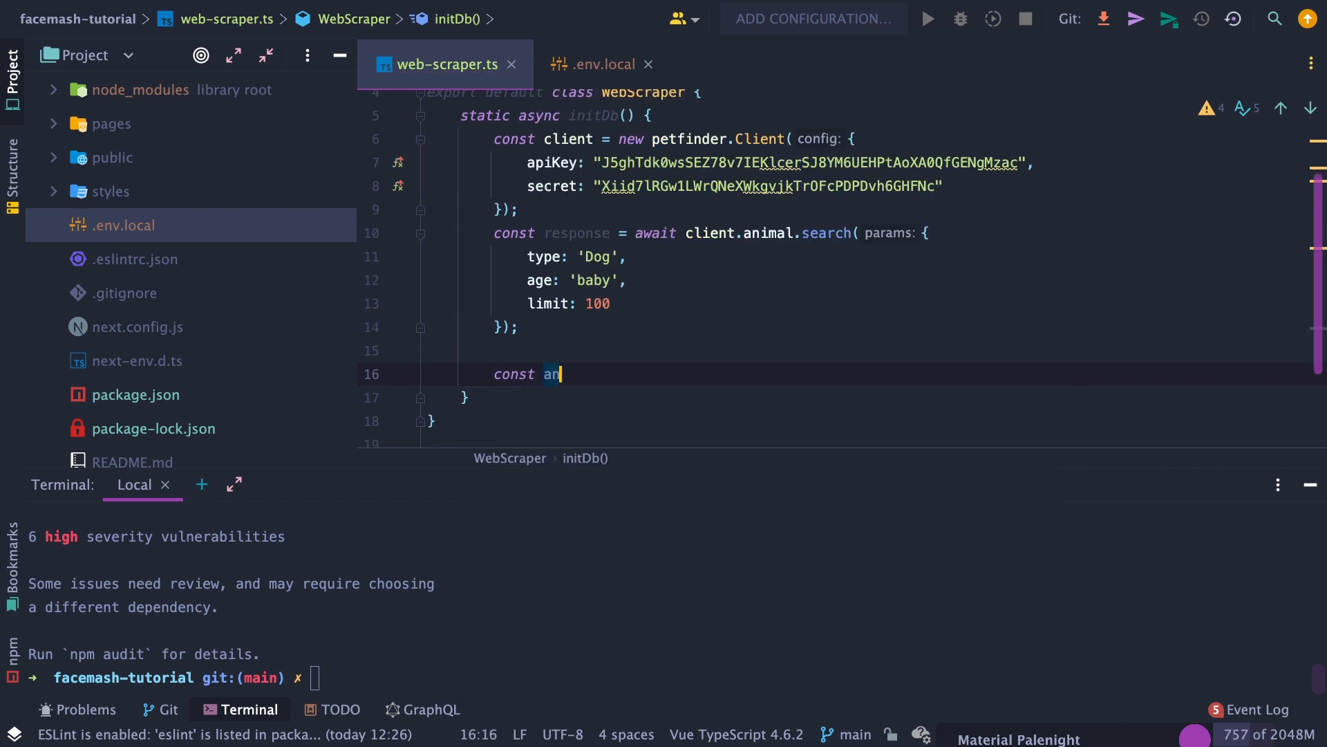
type("imals = await response.data.animals.filter((animal: any) => {")
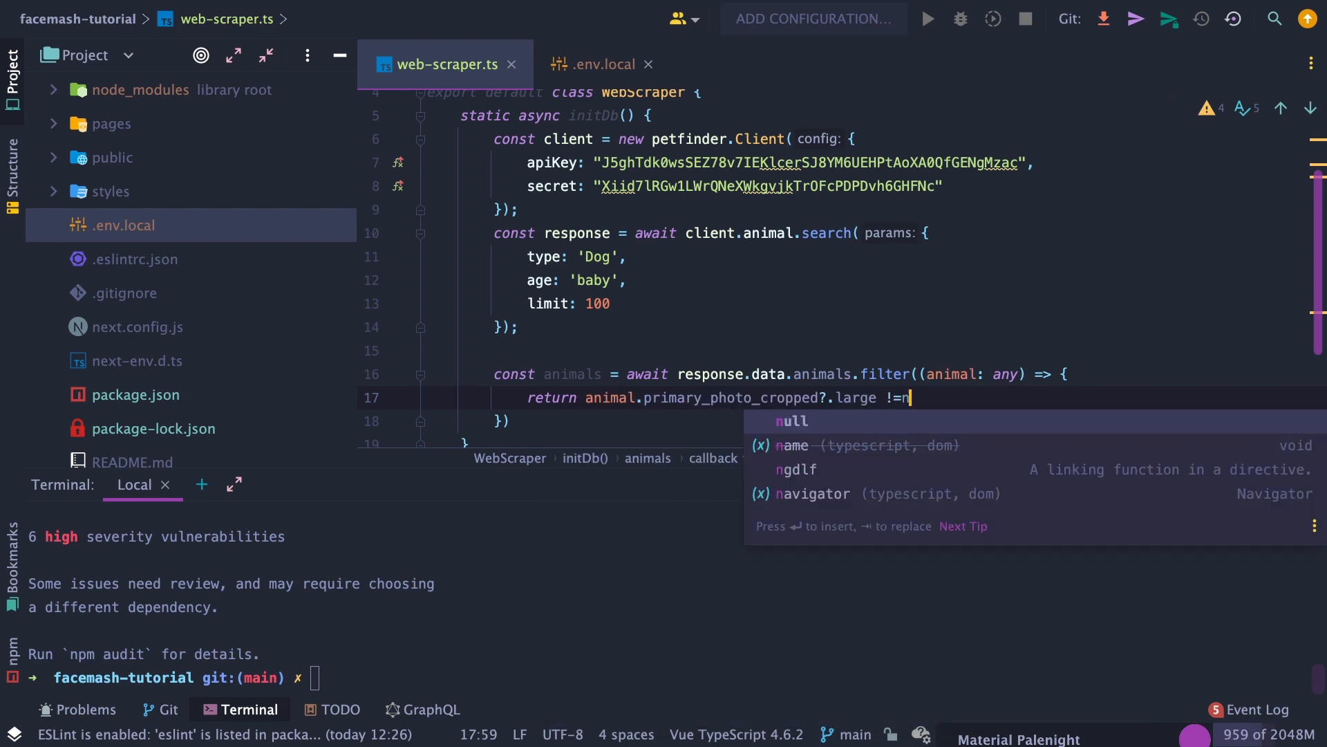
type("ull;")
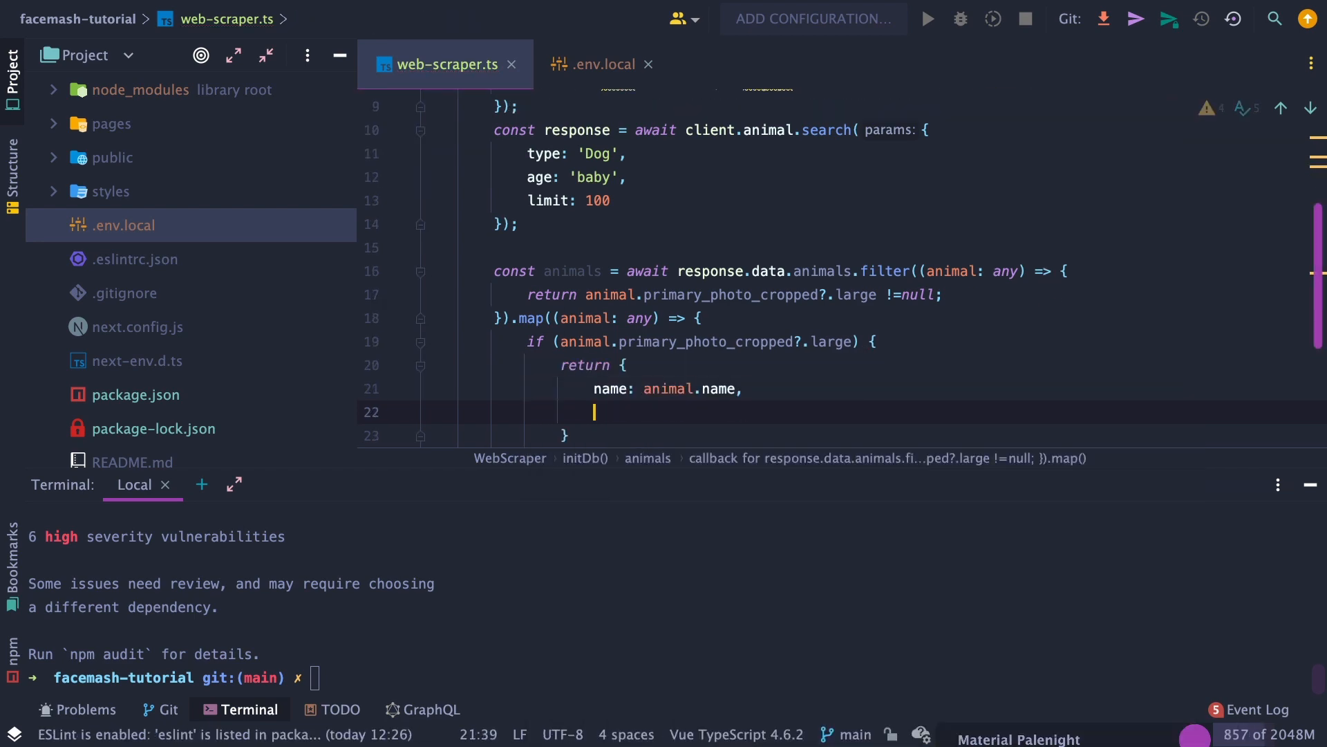
type("photo: animal.primary_photo_cropped,")
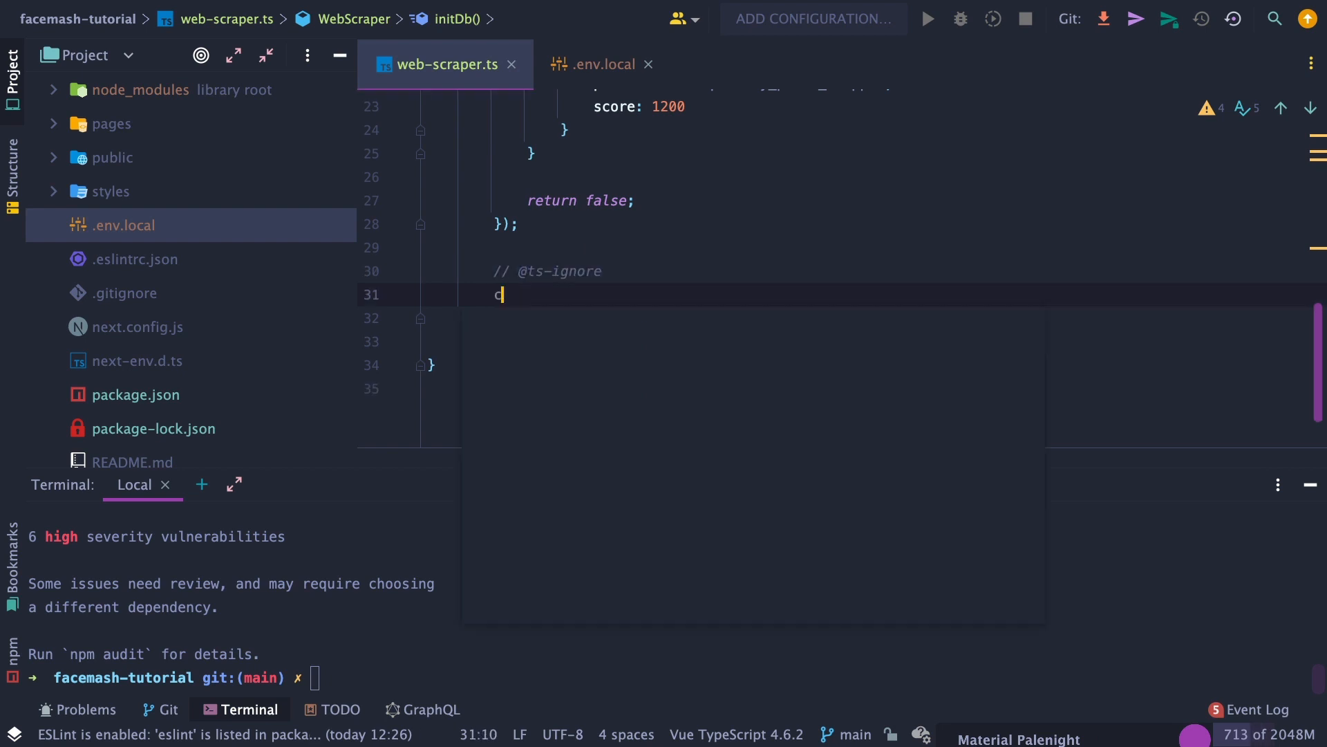
Open a DataStore at './public/database.db' and db.insert the animals with an (err, newDoc) callback
type("onst db = new")
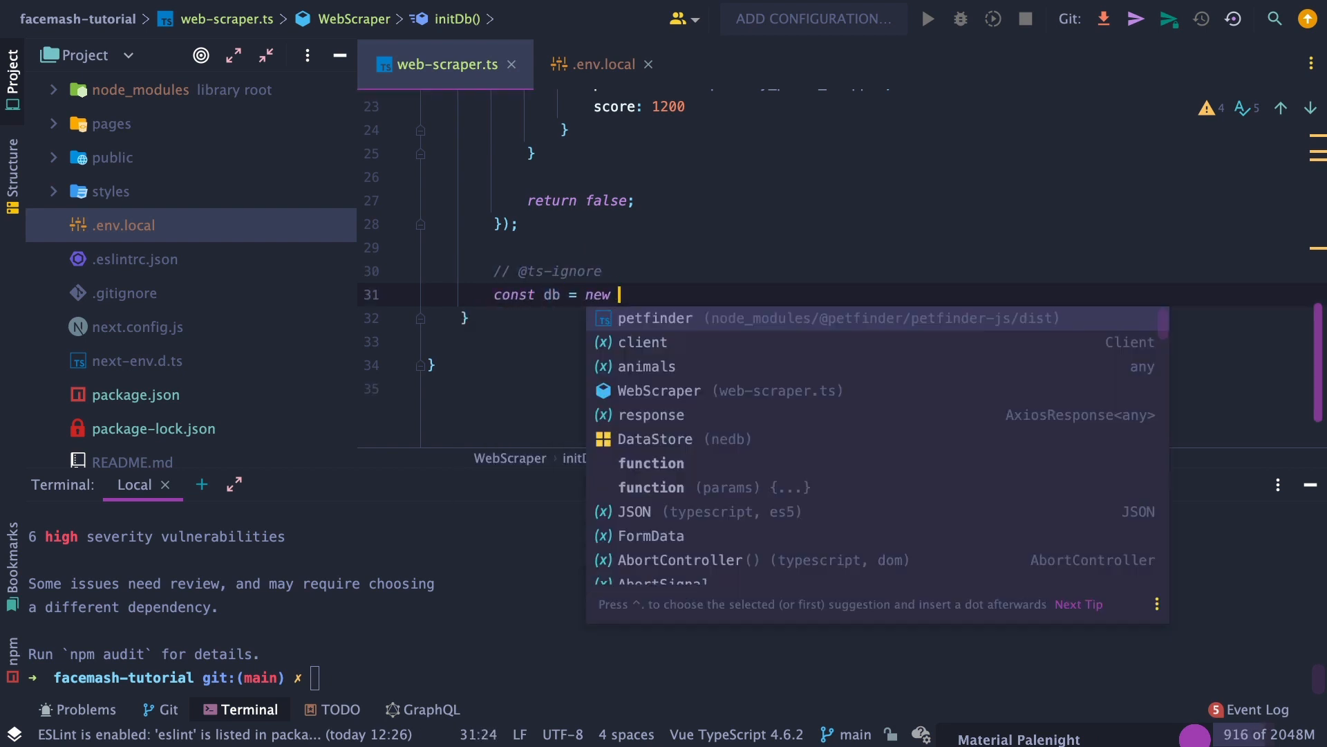
type("DataStore({filename: './public/database.db', autoload: true});")
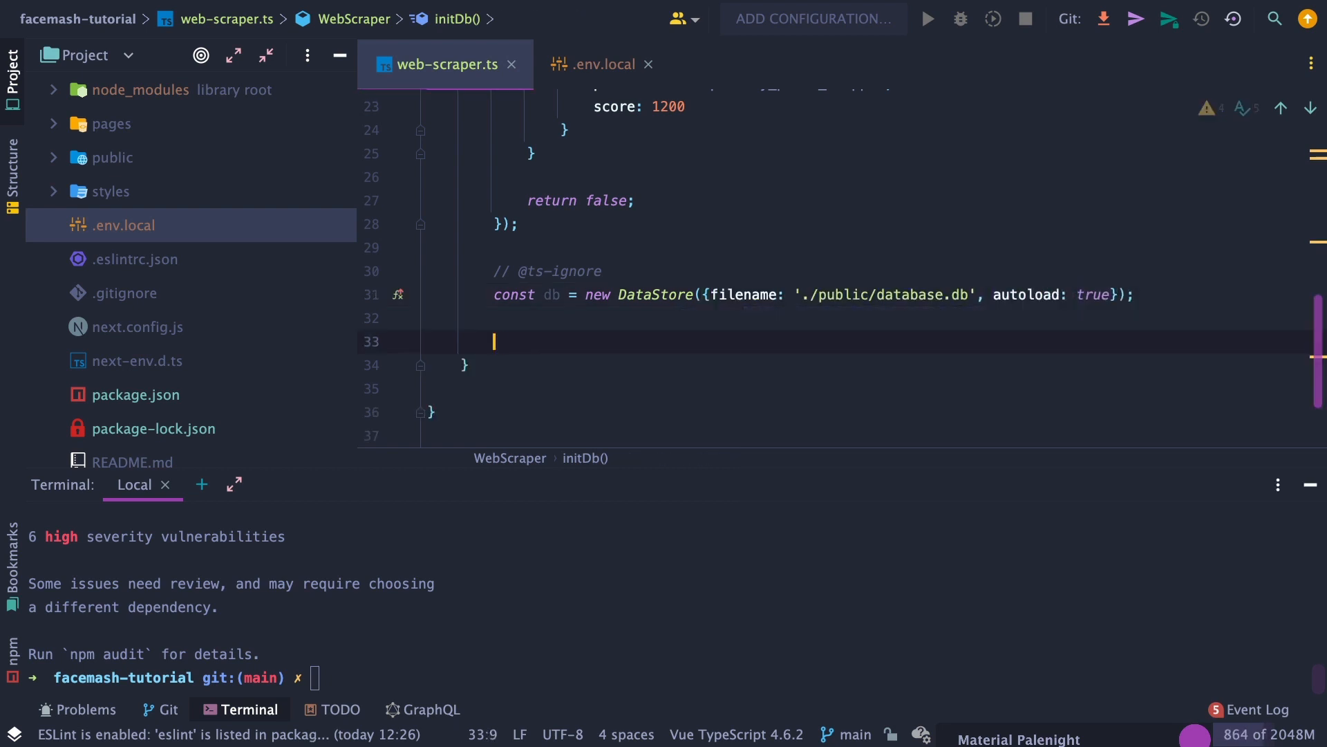
type("db.insert()")
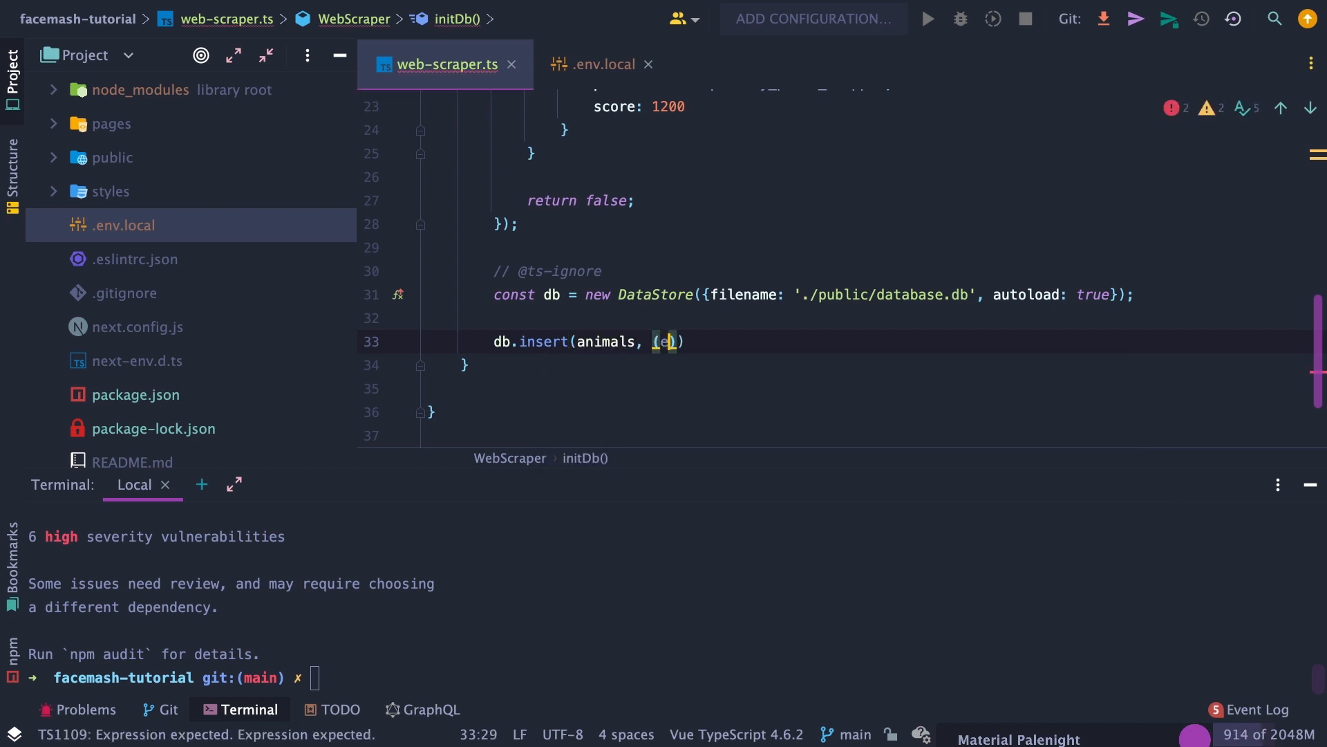
type("cb: (err: any, newDoc:")
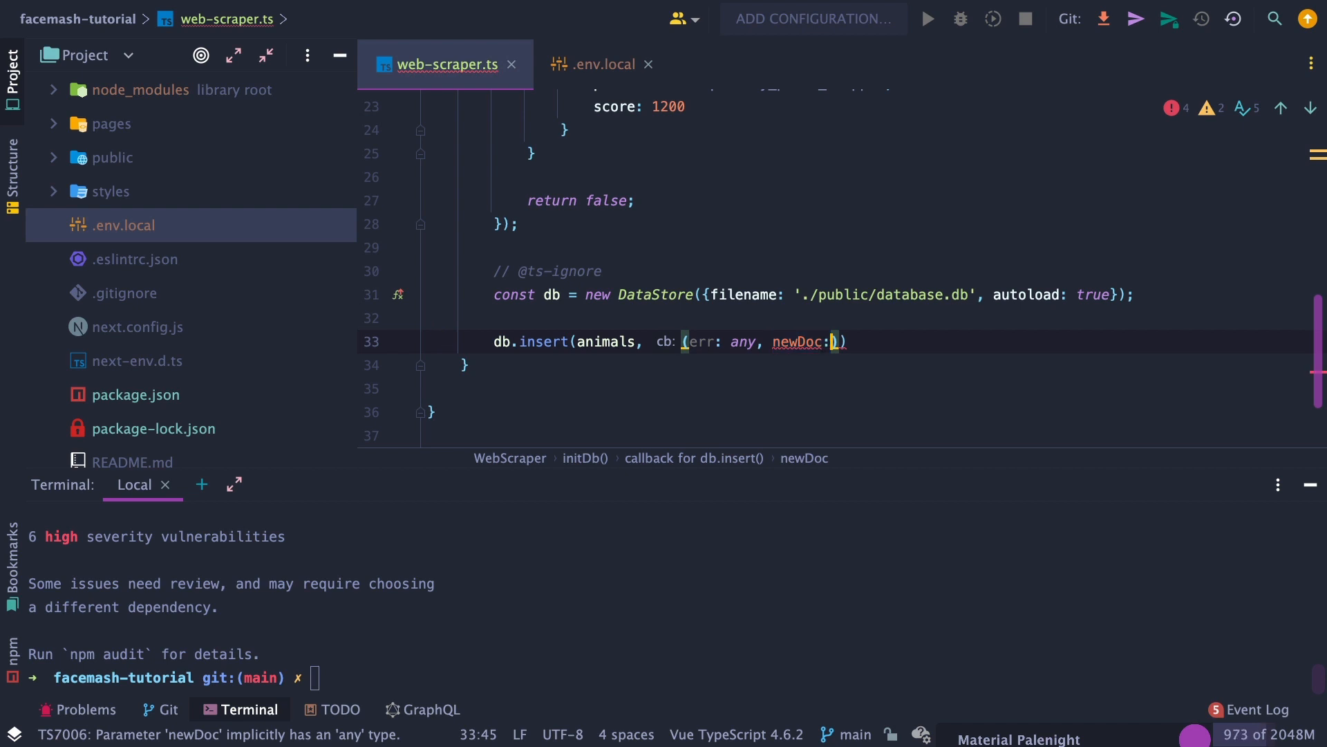
type("any) => {")
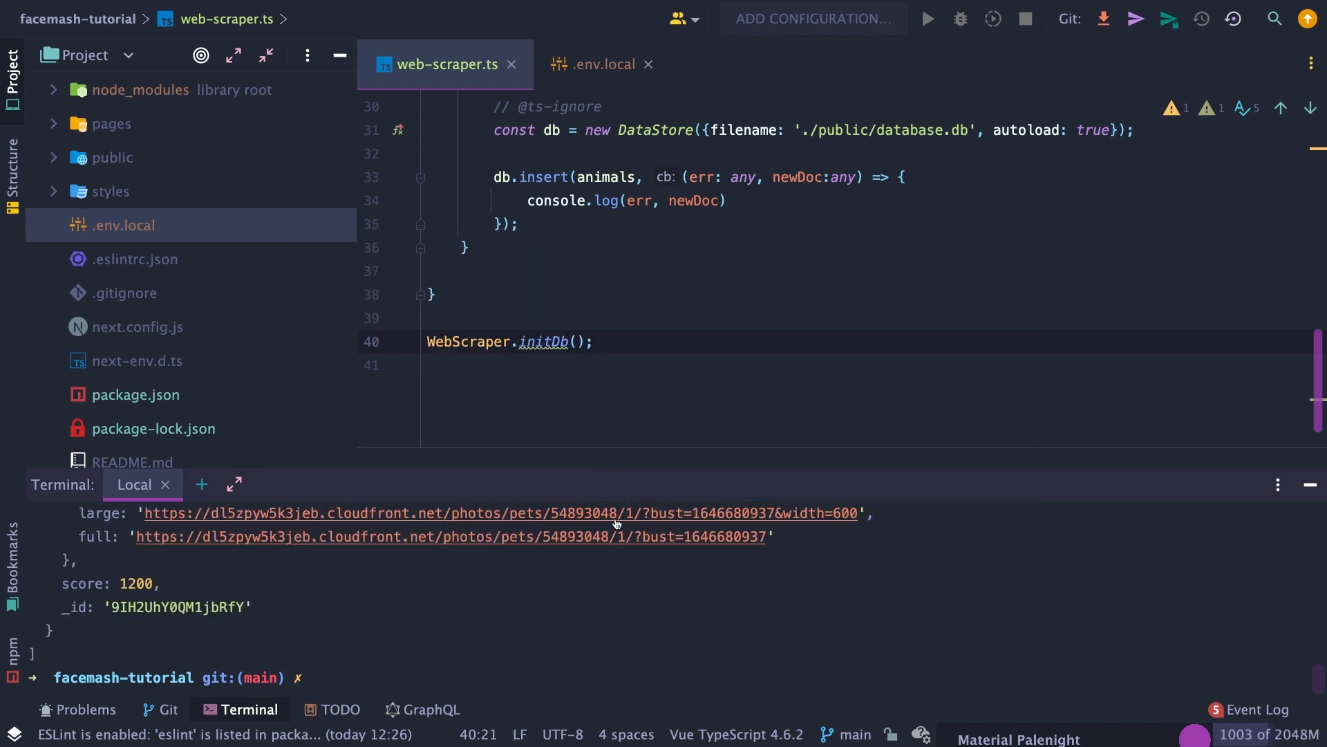
Scroll down web-scraper.ts to reach the insert callback and end of file
scroll("down", 3)
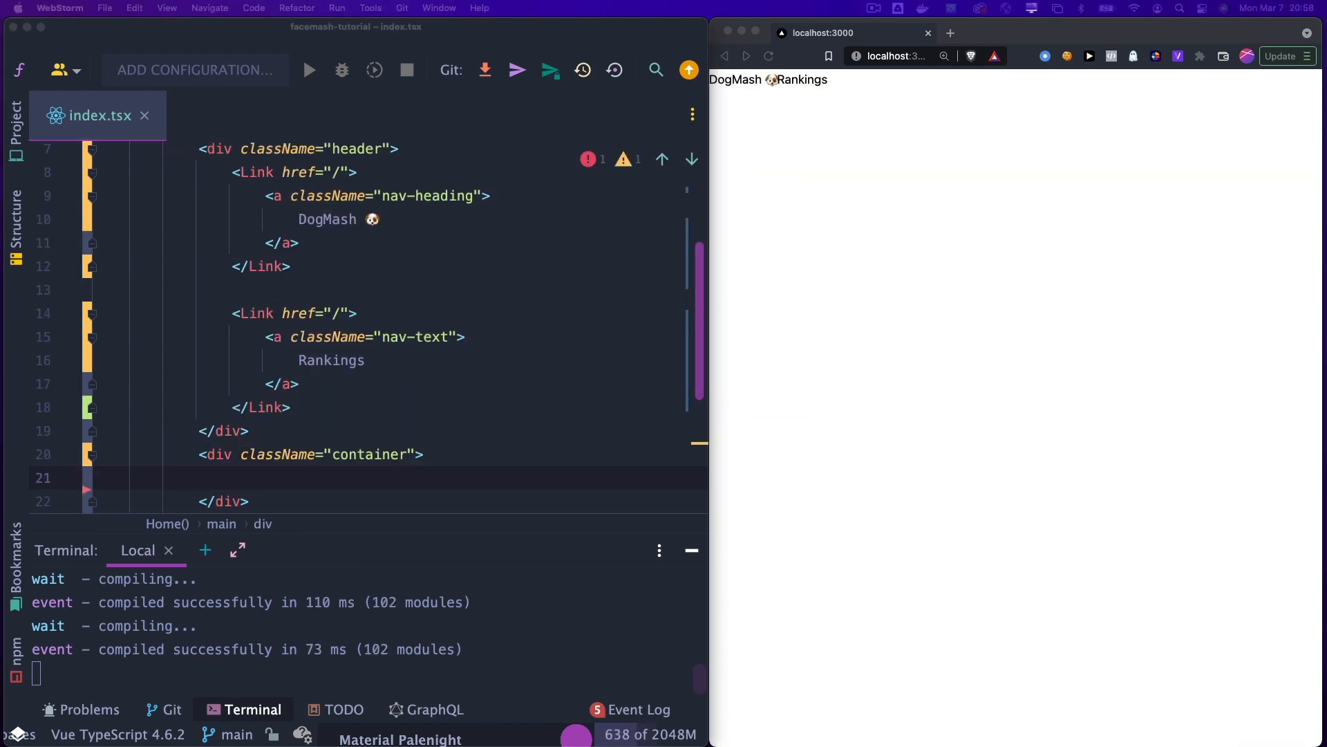
Add an async getAnimals function logging 'get animals from /api/animals endpoint' to index.tsx
scroll("down", 3)
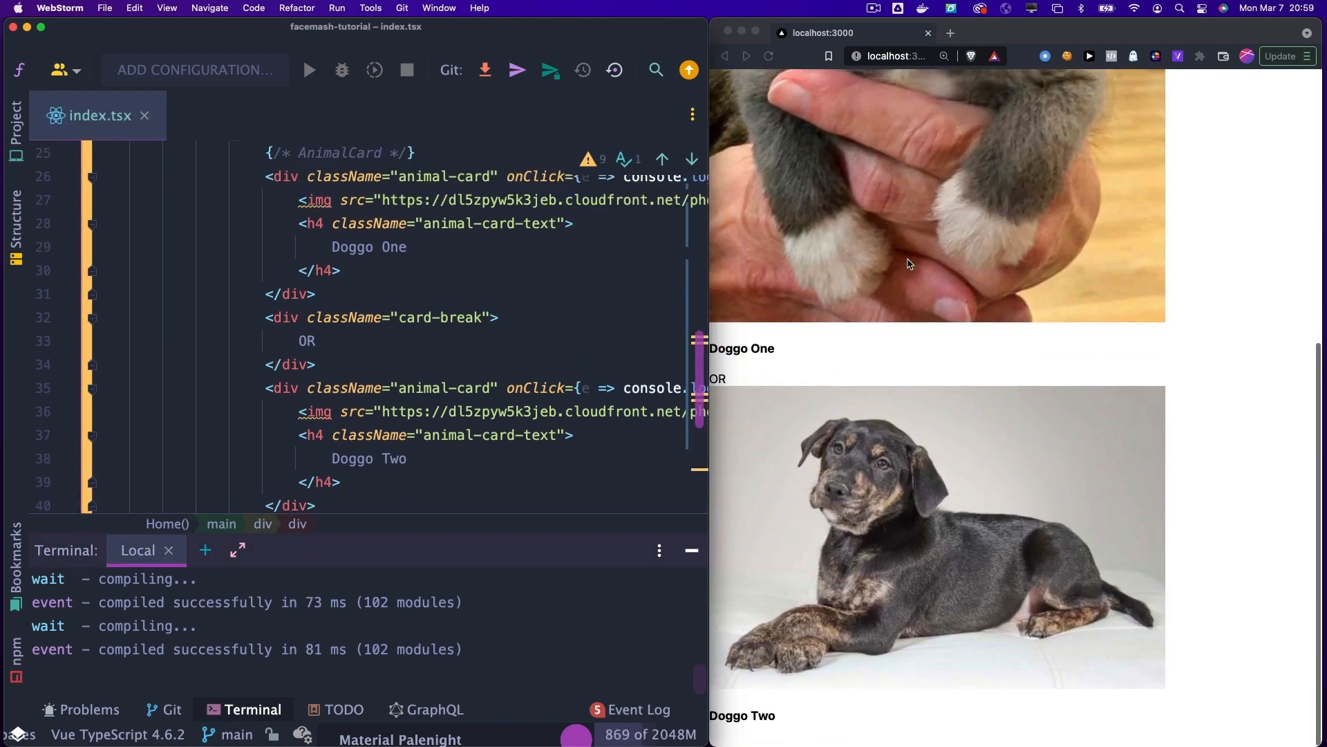
scroll("up", 3)
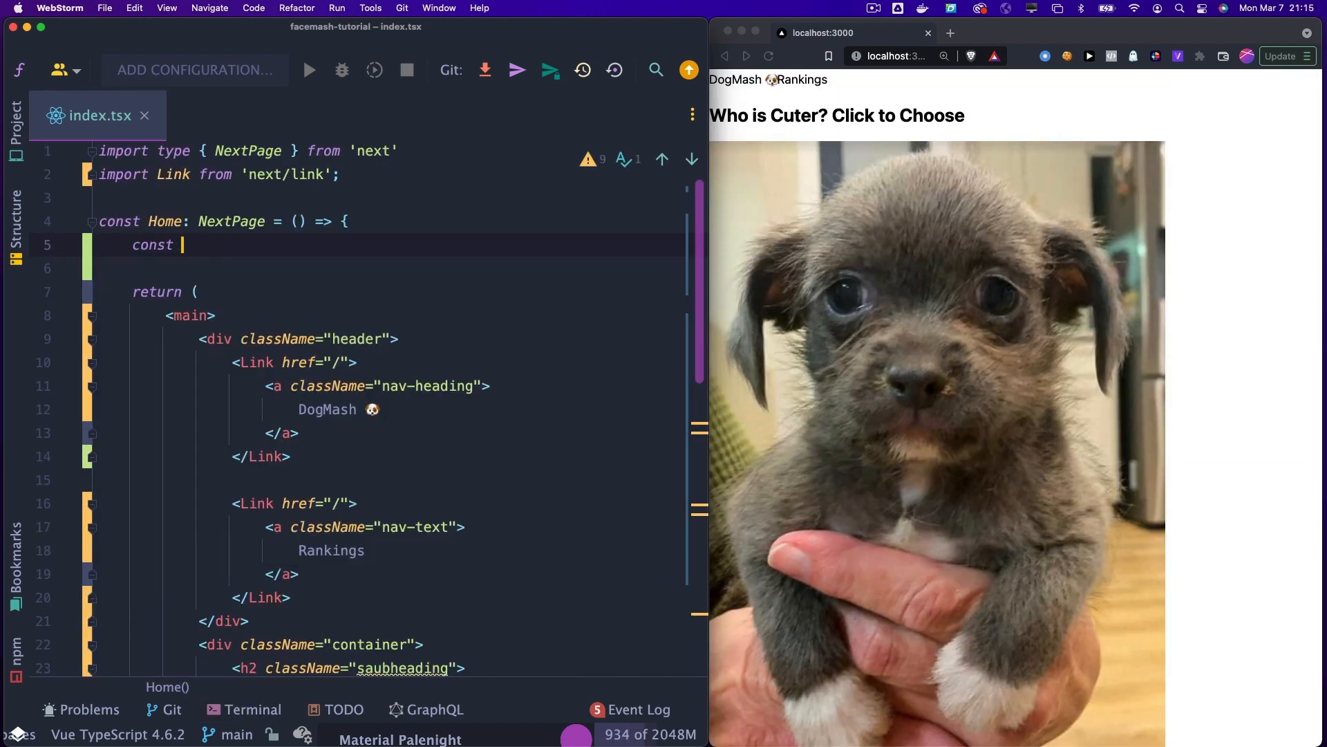
type("getAnimals = async () =>")
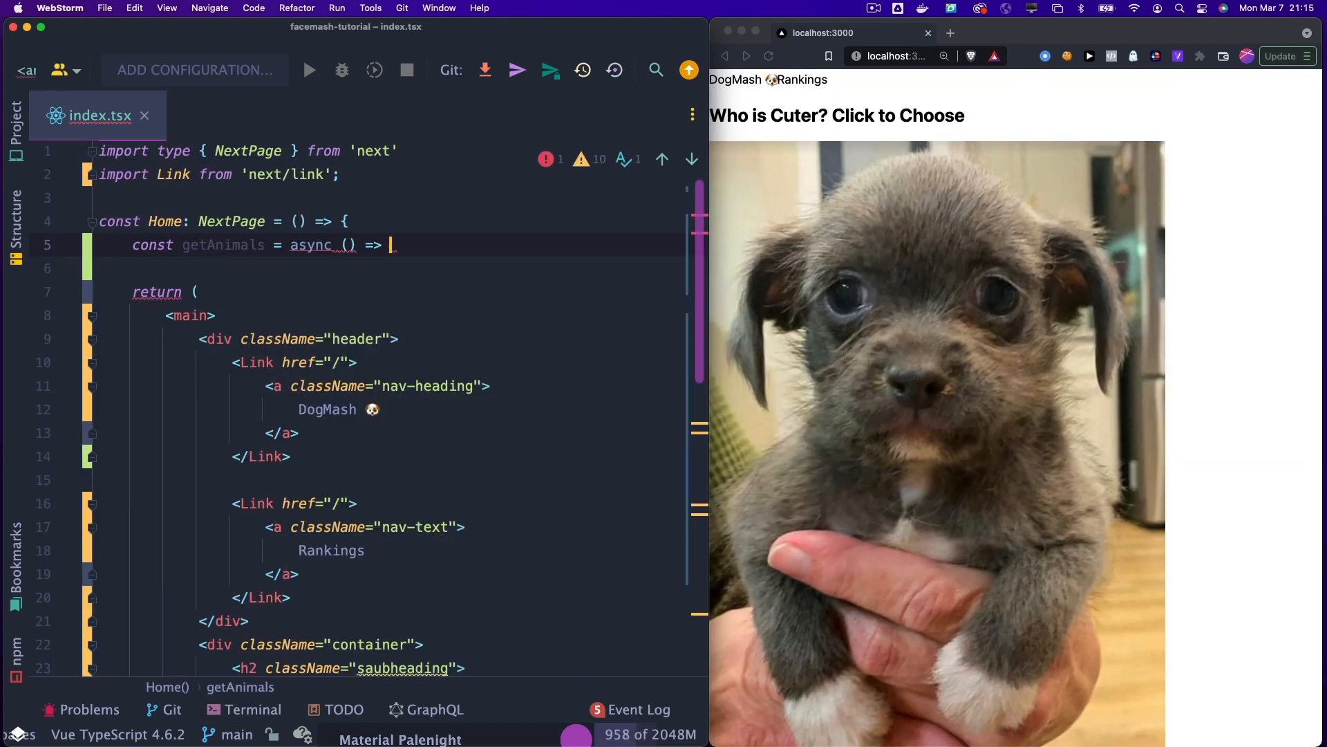
type("console.log('get animals from /api/animals endpoint')")
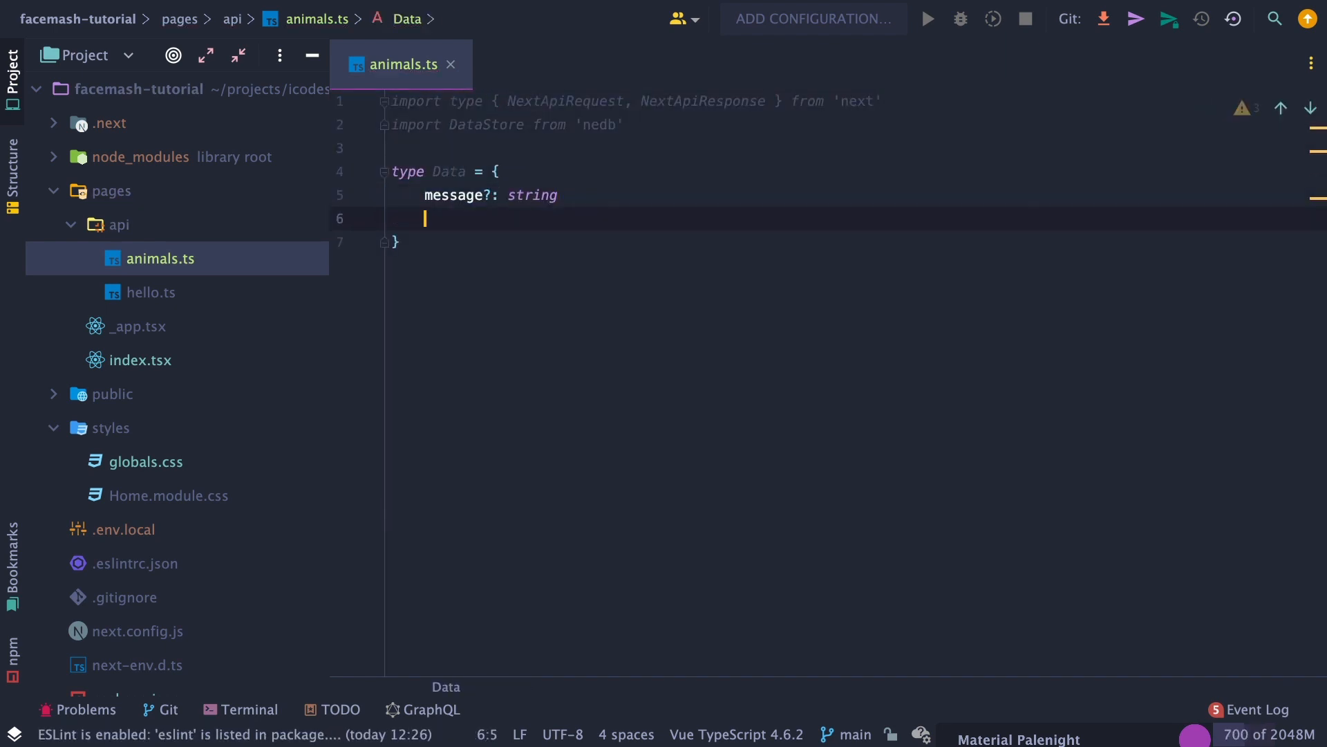
Add animals?: Animal[] to Data; handler runs db.find, returning 'Could not retrieve records' on error
type("animals?: Animal[]")
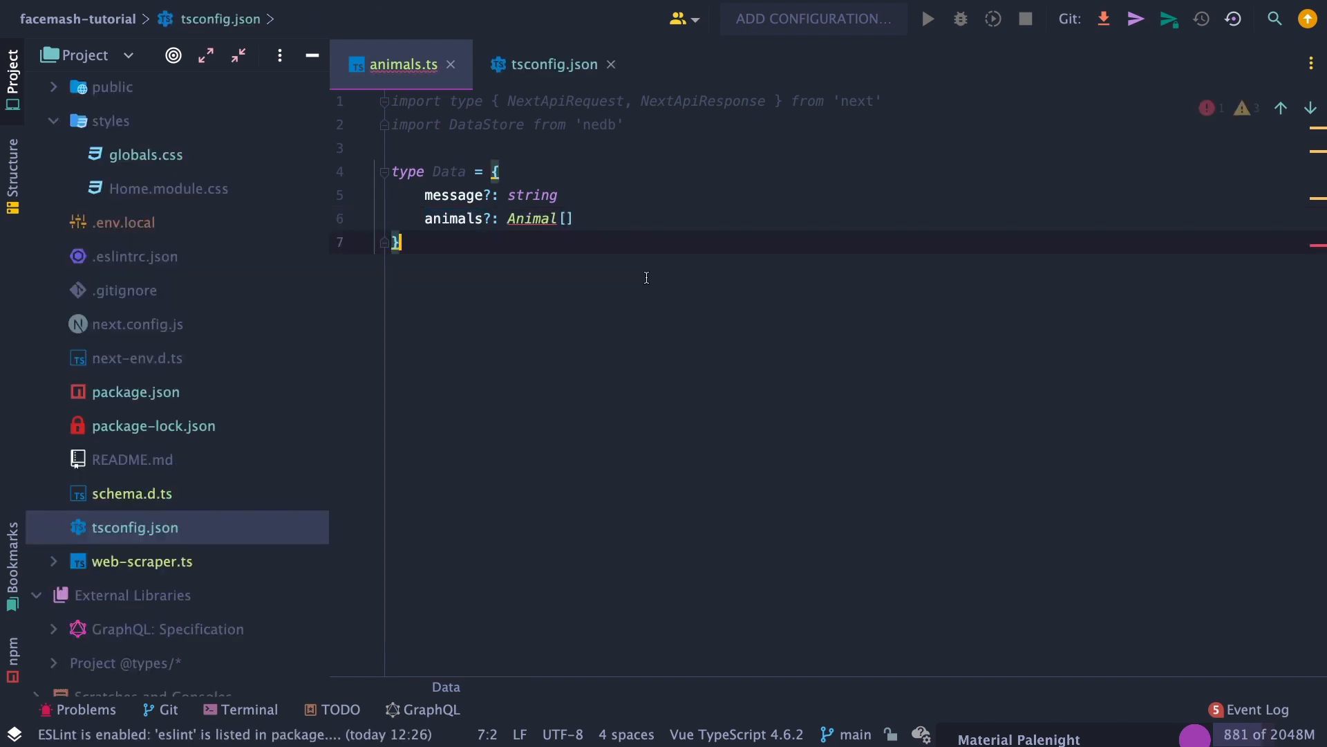
type("export default async function handler(")
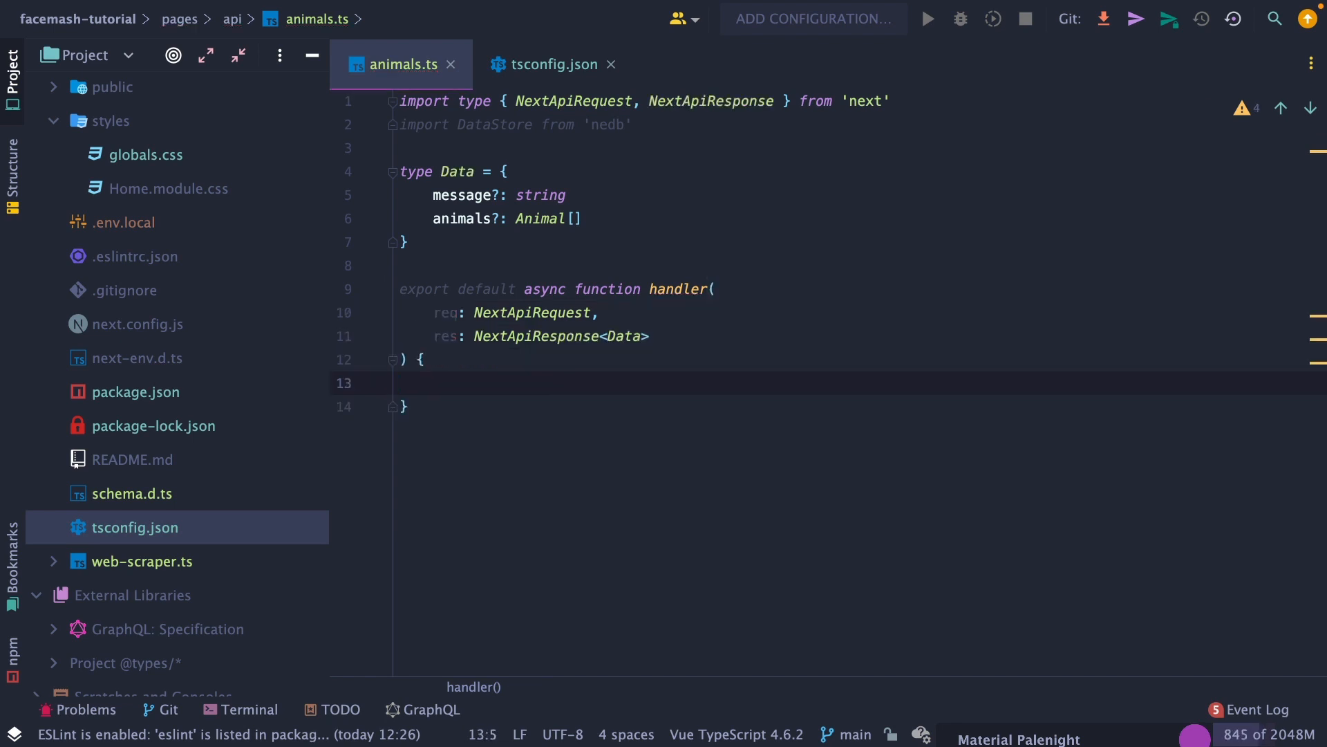
type("const db")
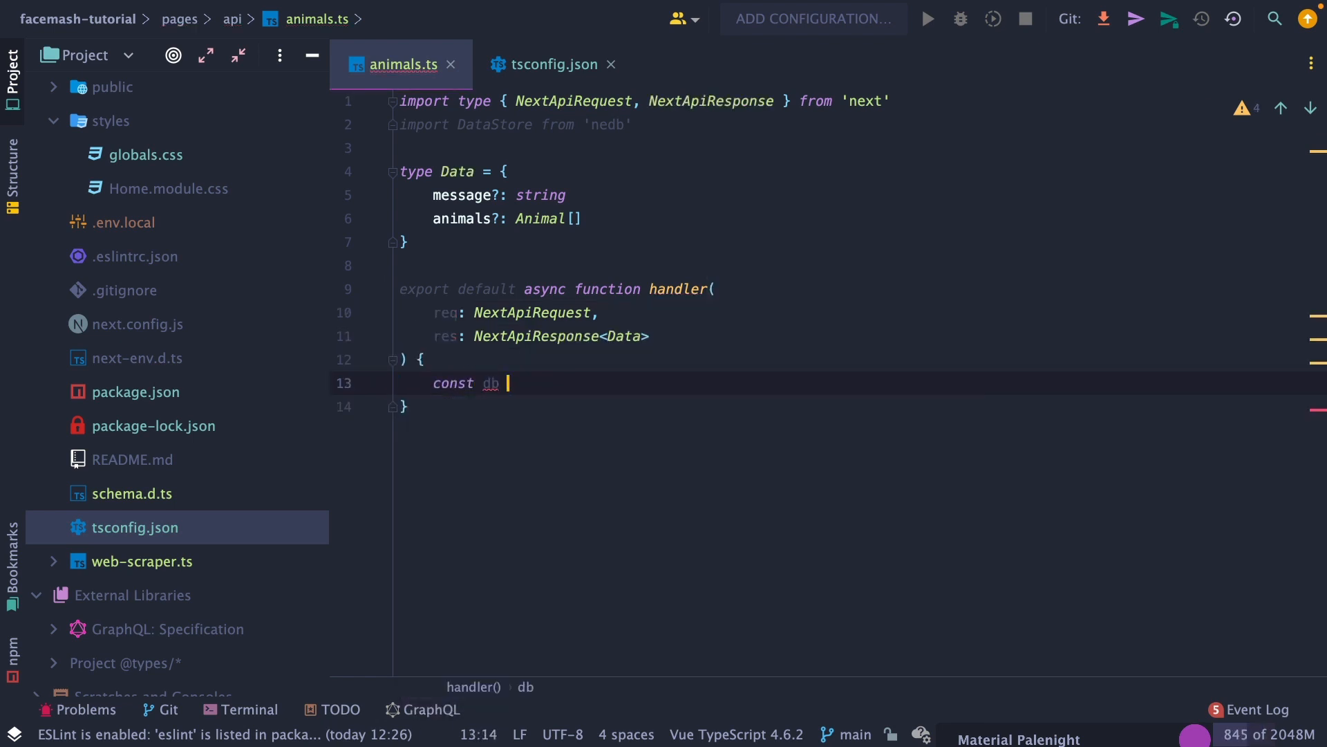
type("= new DataStore({fi")
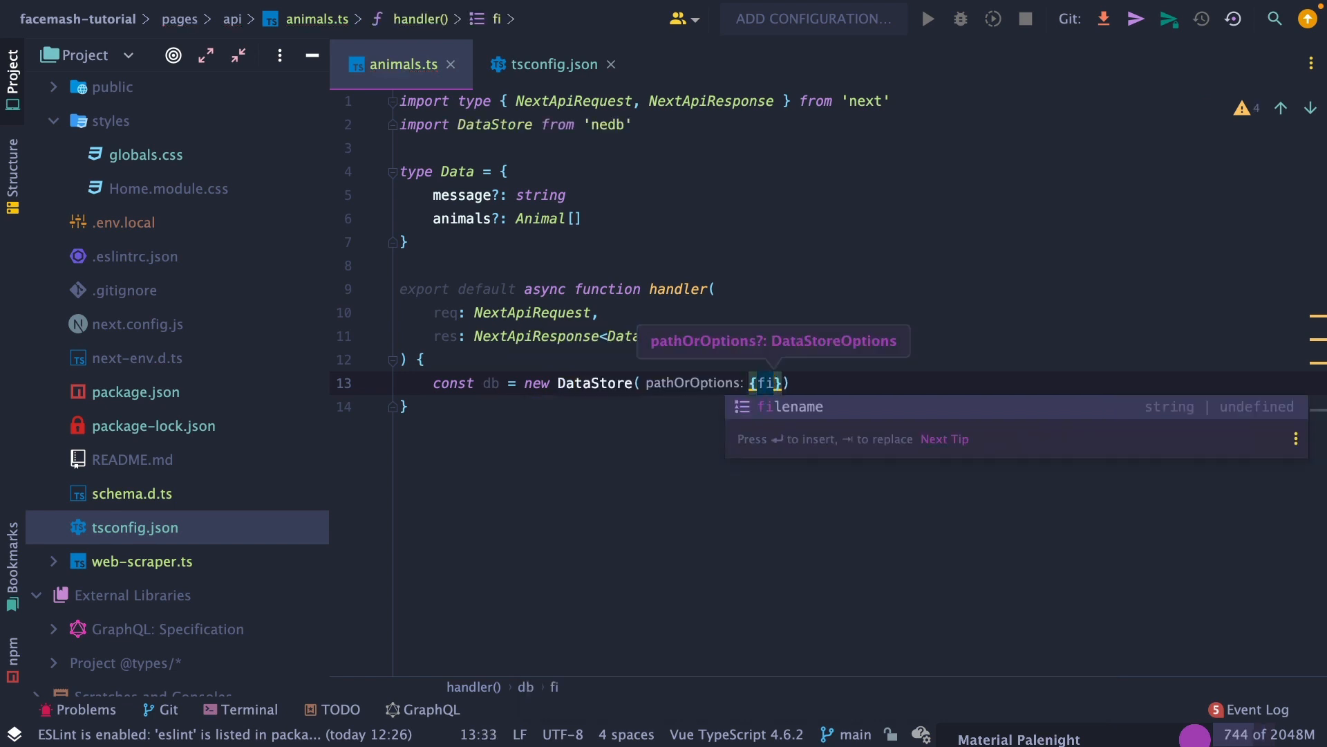
type("filename: './public/database.db', autoload: true")
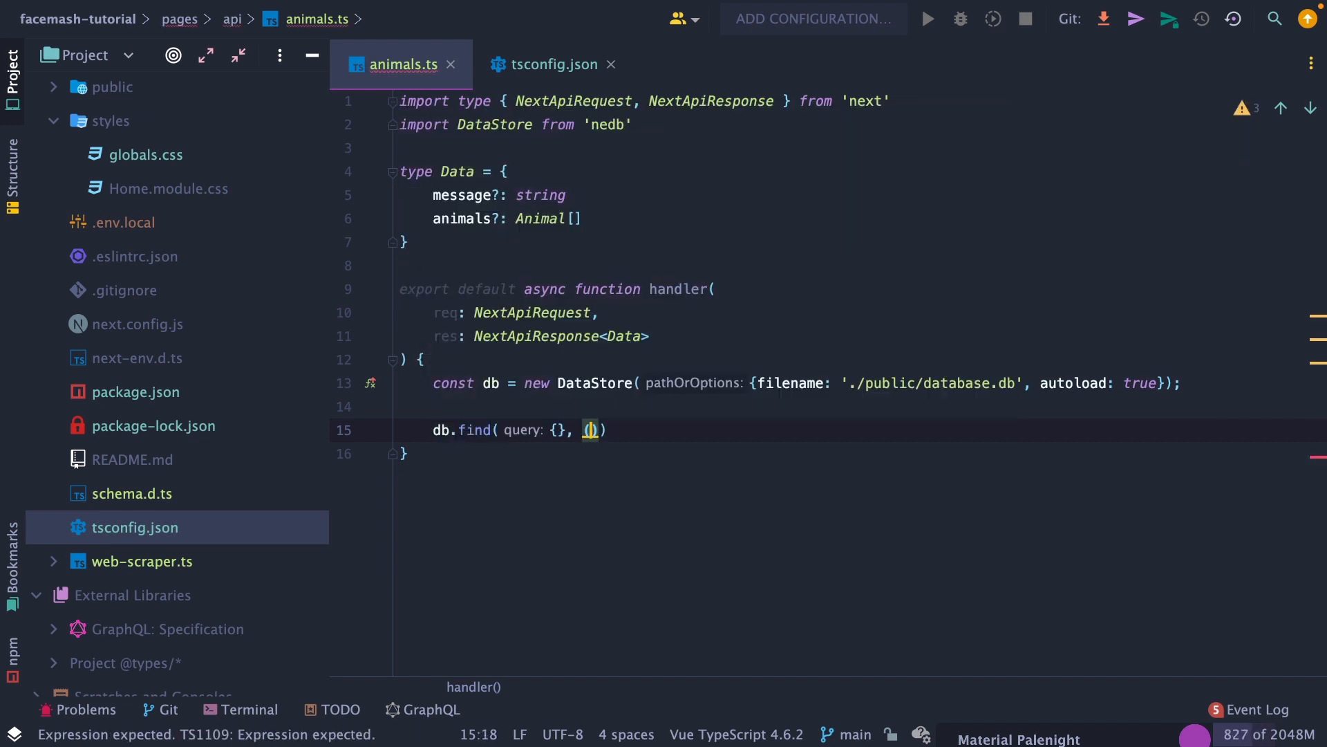
type("(err: any, docs: Animal[")
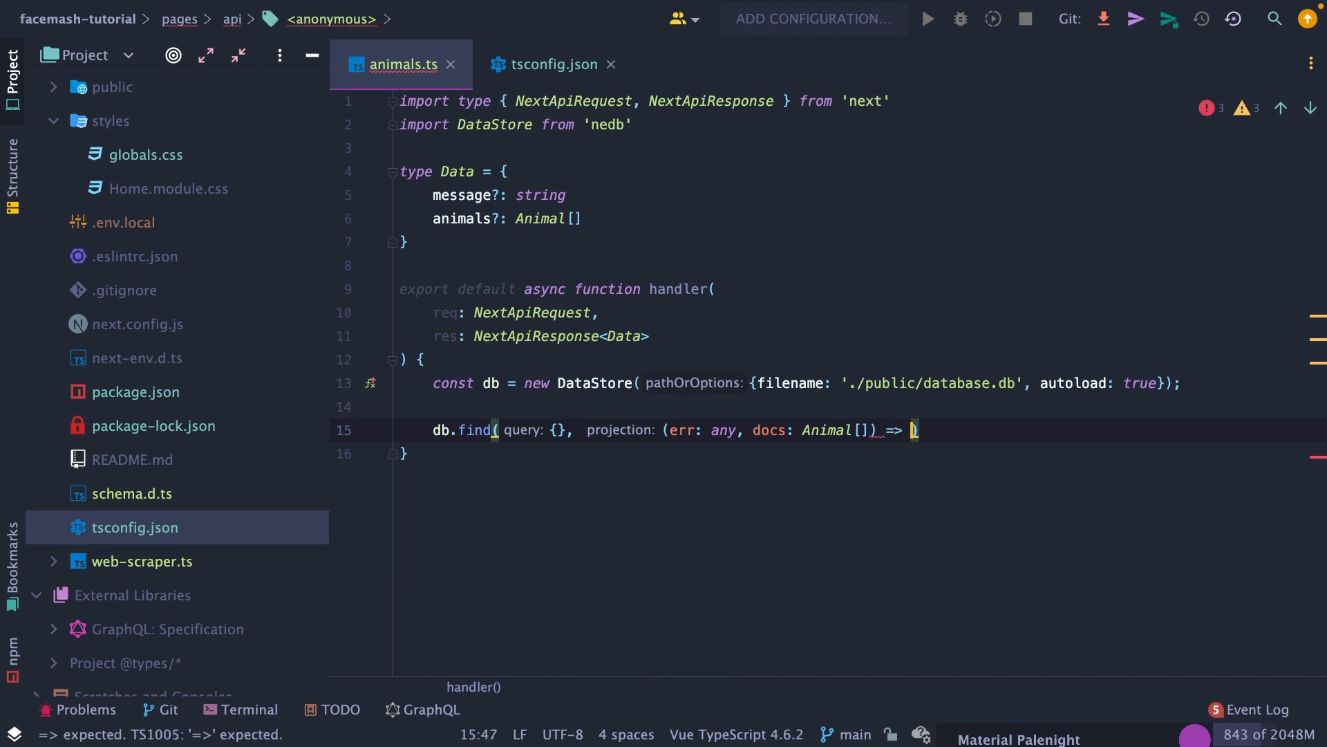
type("if (err) {")
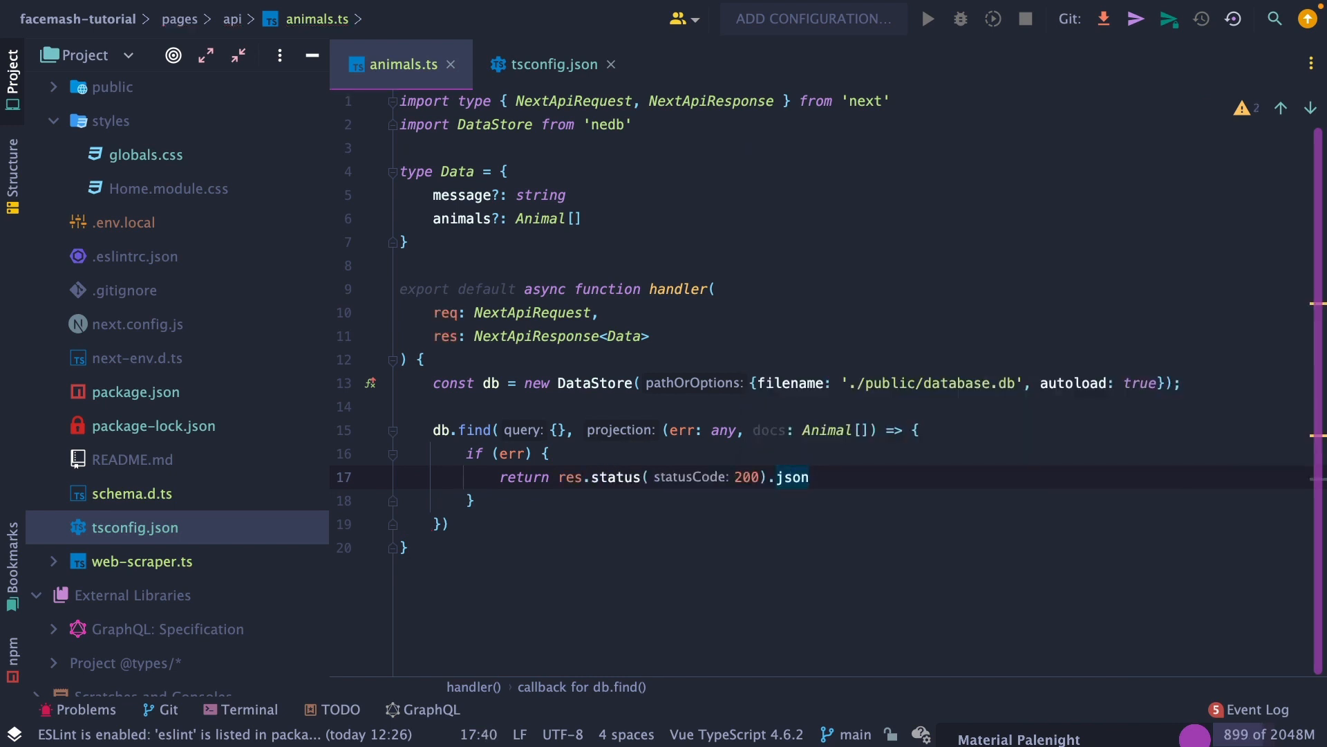
type("( body: {message: 'Could not retrieve records'})")
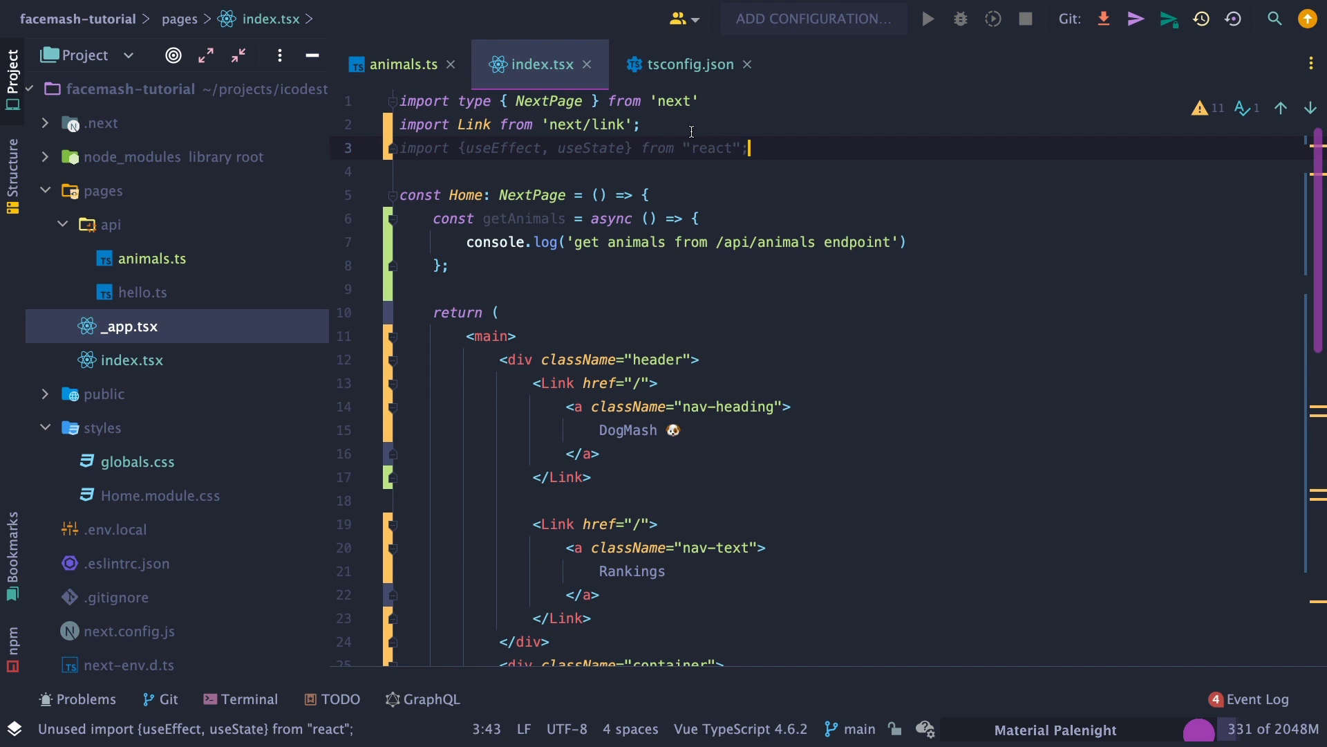
mouse_move(592, 195)
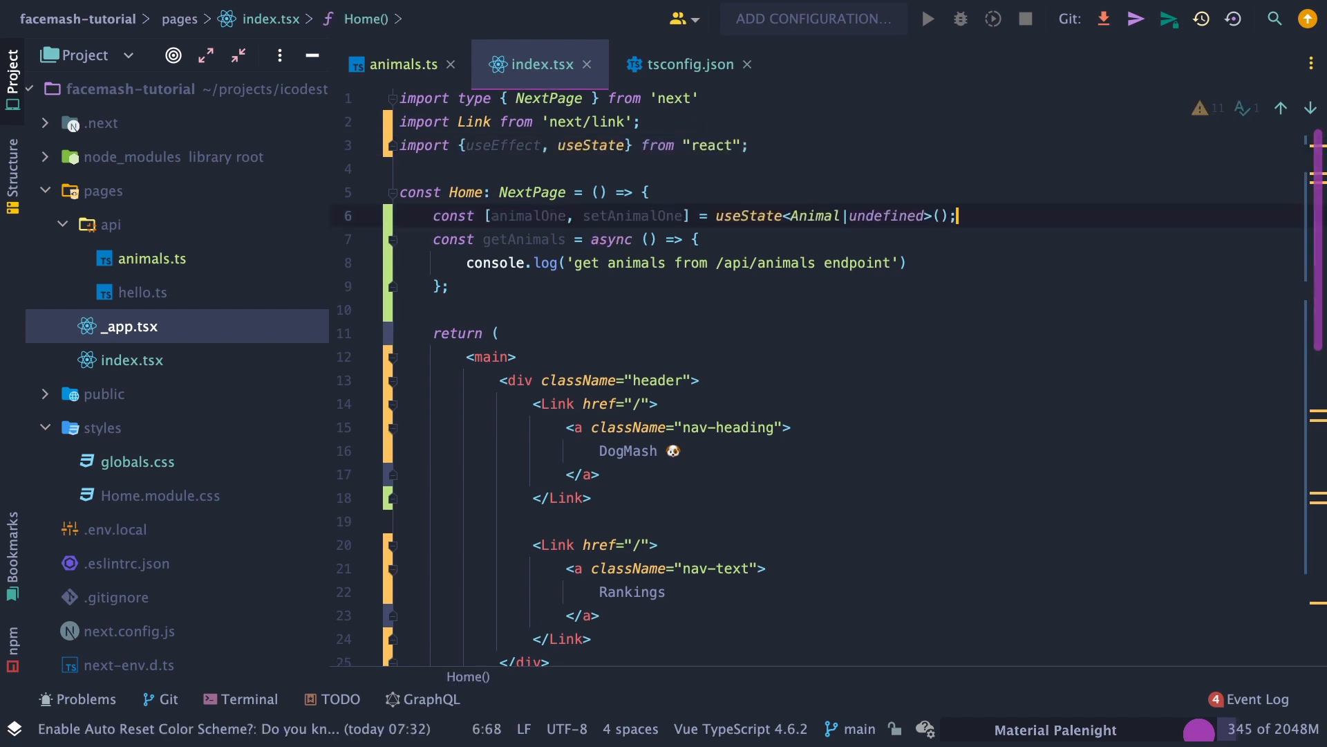
Add animalTwo state and have getAnimals fetch /api/animals, shuffle, and slice two
type("const [animalTwo, setAnimalTwo] = useState<Animal|undefined>();")
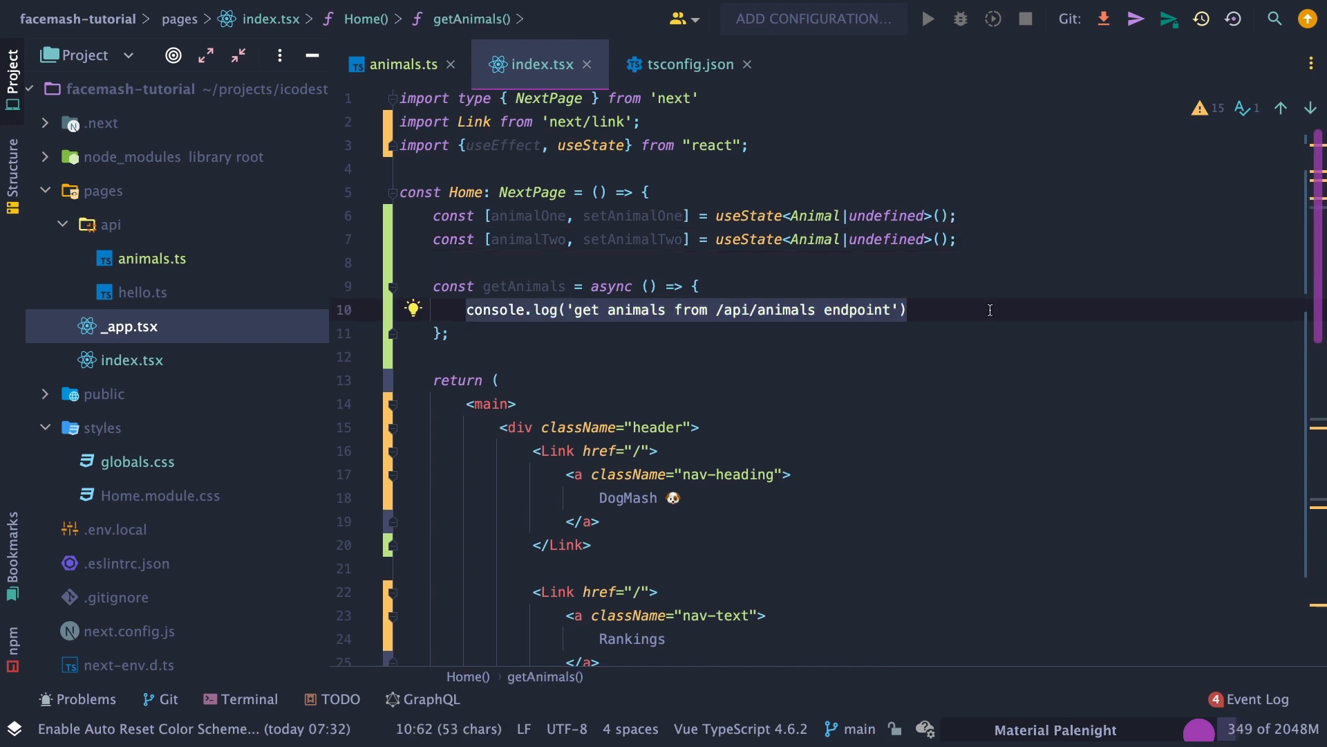
type("const res = await fetch('/api/animals', {")
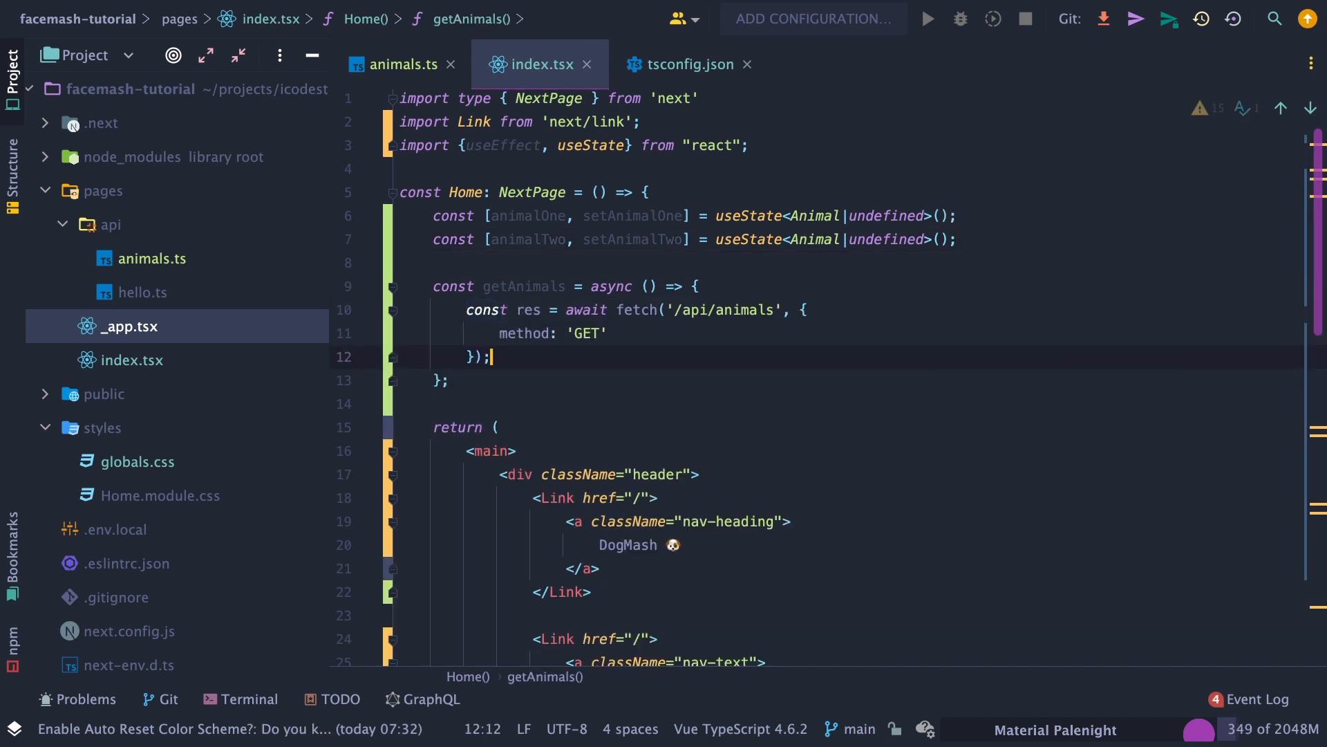
type("const data = await res.json();")
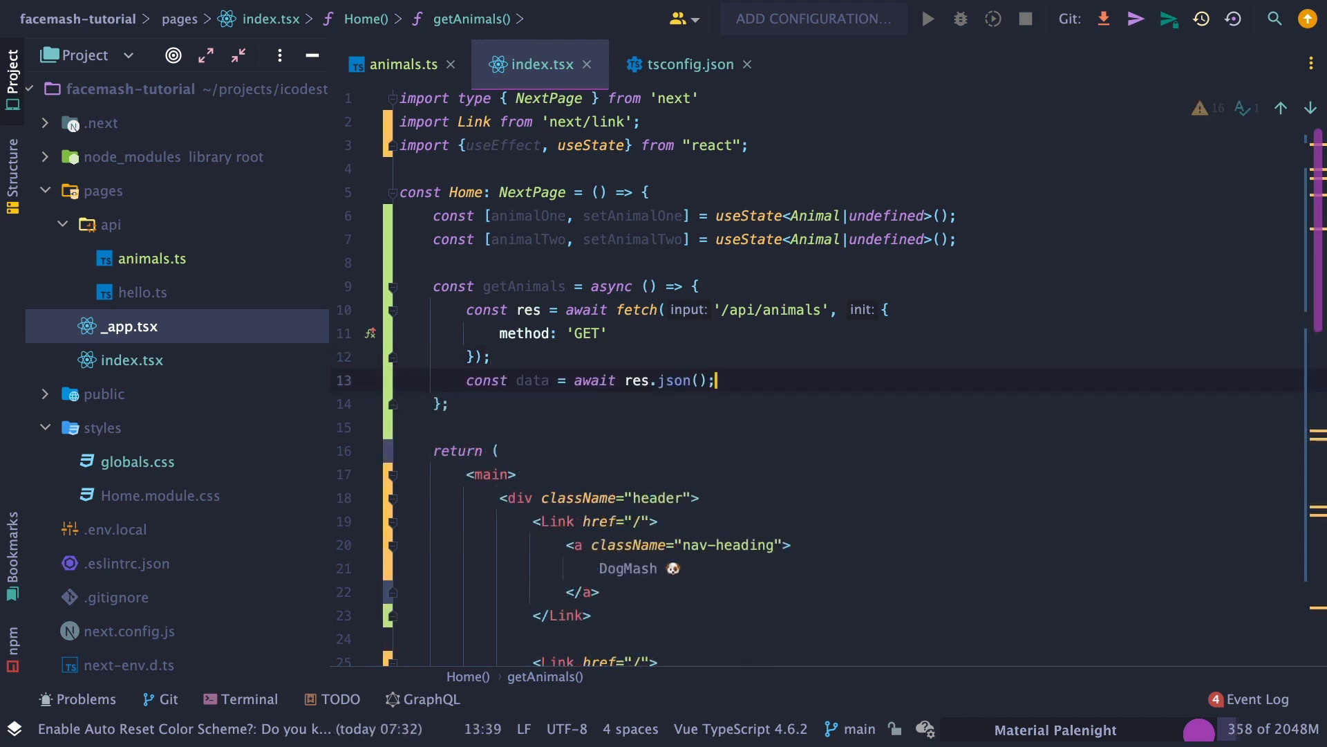
type("const shuffled = data.animals.sort(() => 0.5 - Math.random());")
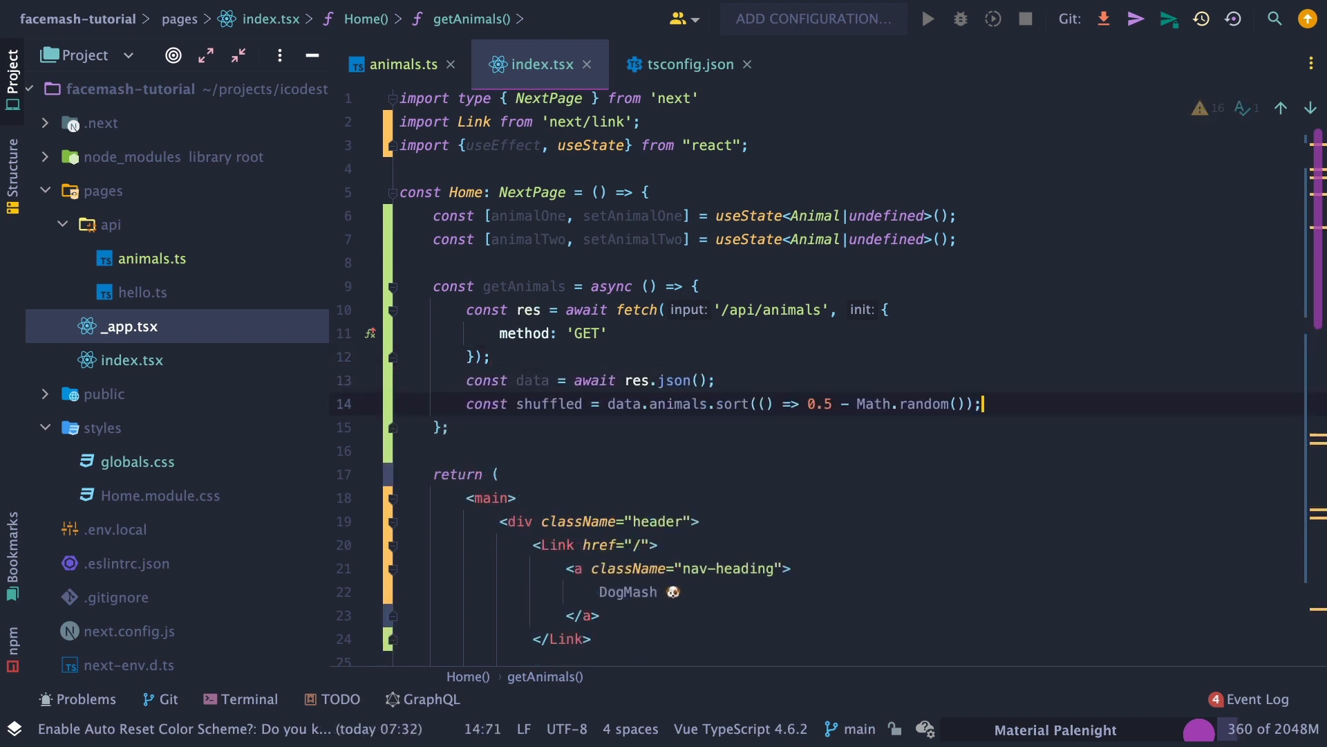
type("let selected = shuffled.slice(0, 2);")
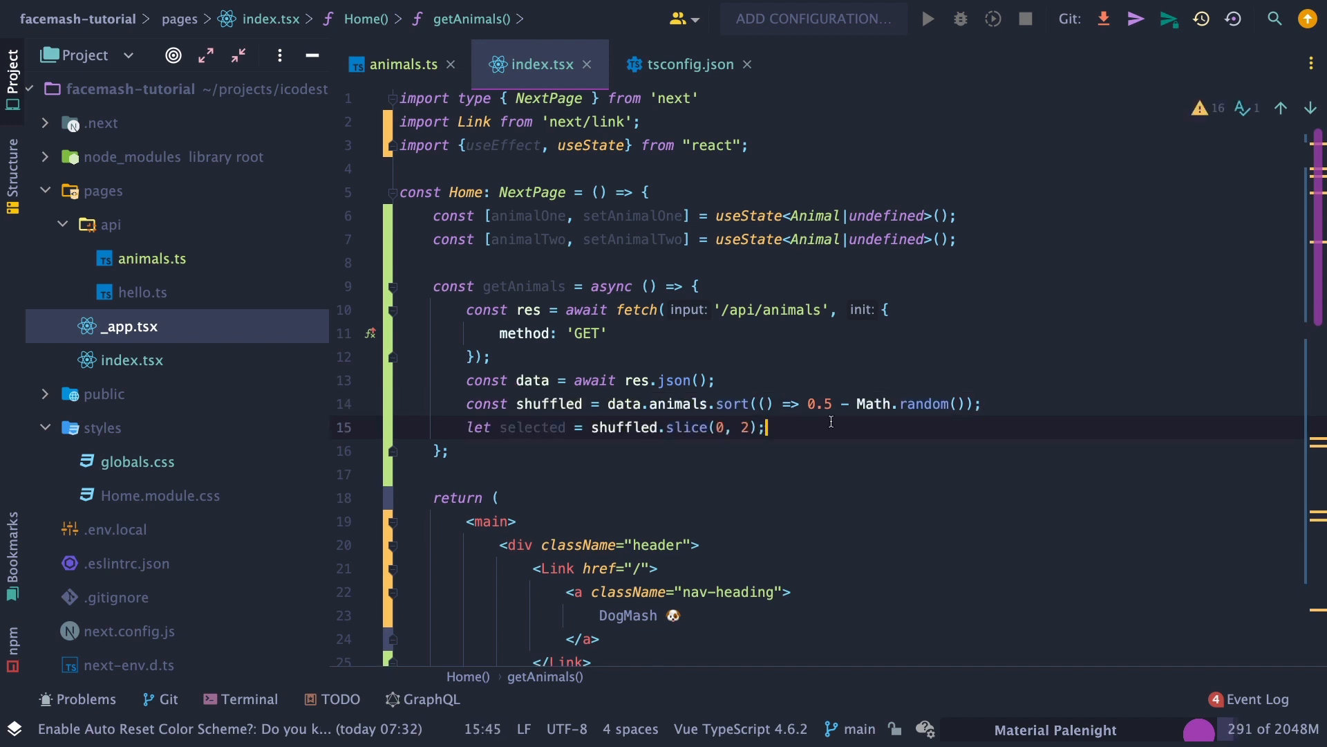
Store the two picks in state, refetch via useEffect, and start selectBestAnimal(w, l)
type("setAnimalOne(selected[0])")
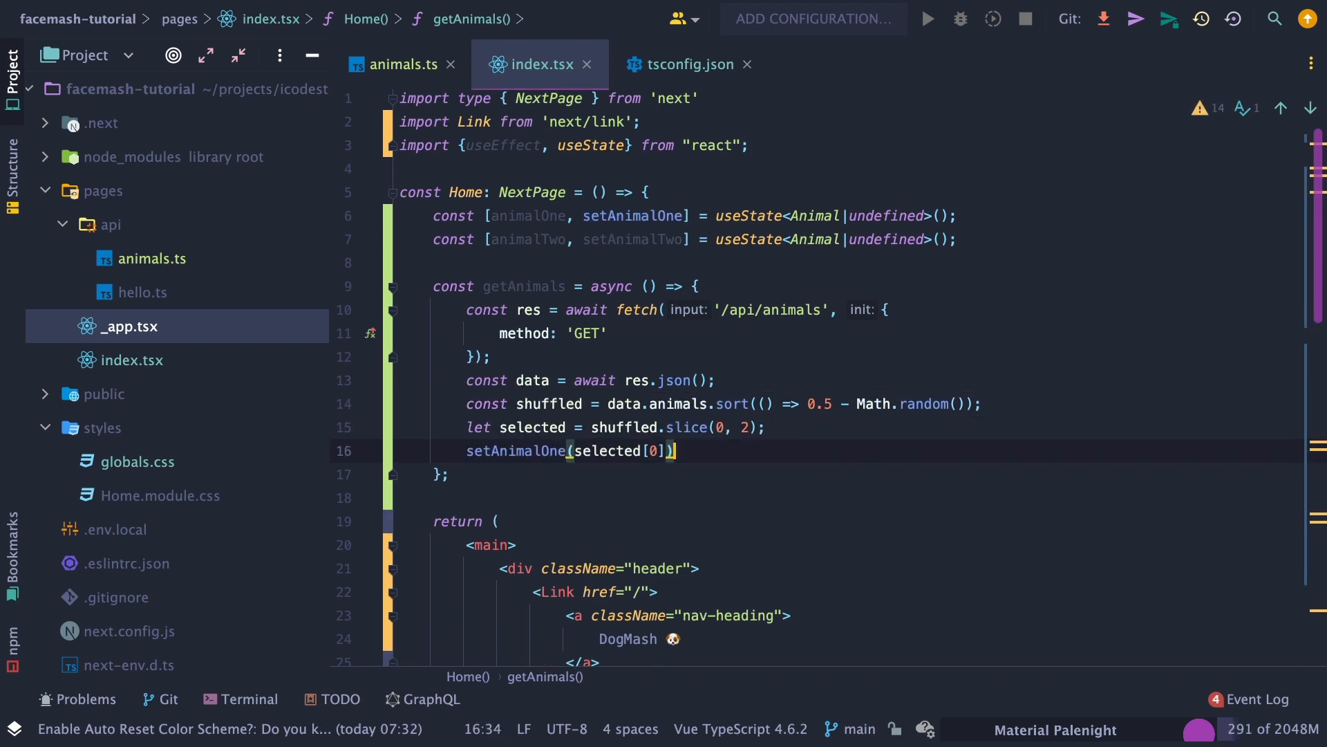
type("setAnimalTwo(selected[1])")
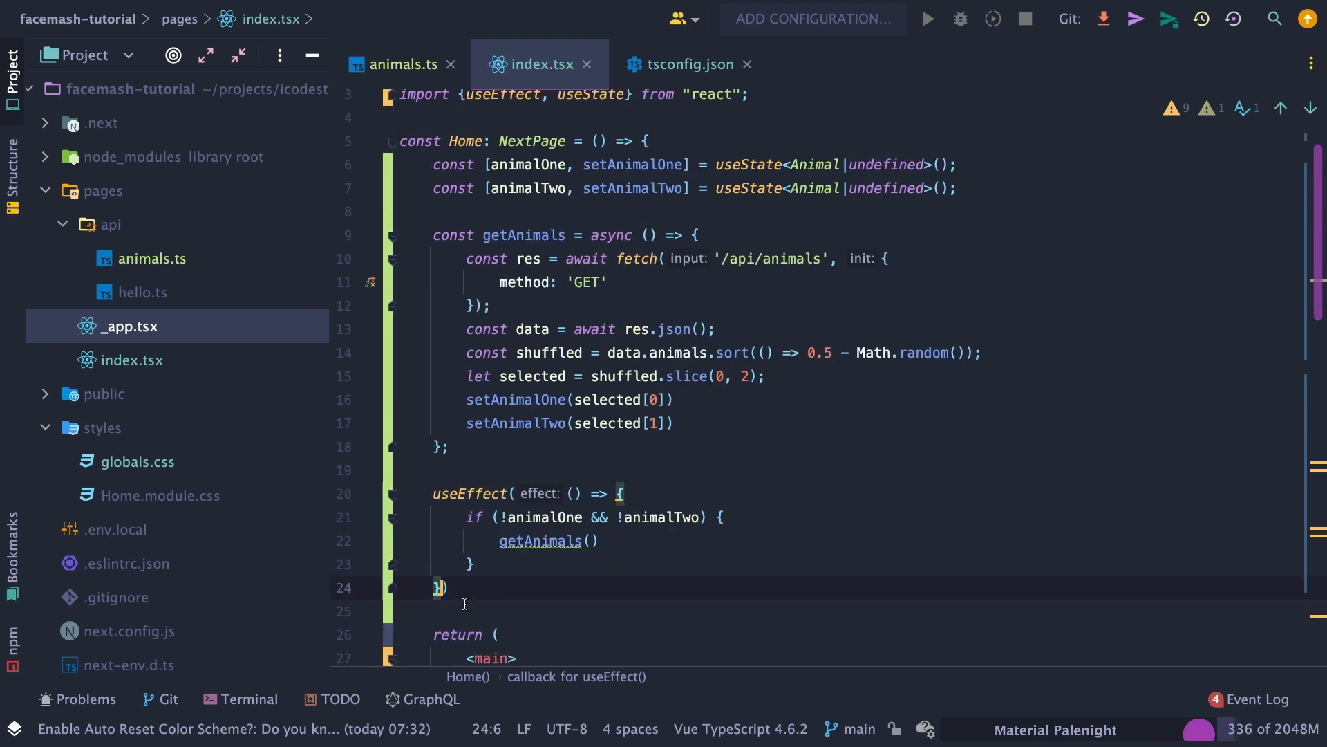
type(", [animalOne, animalTwo]")
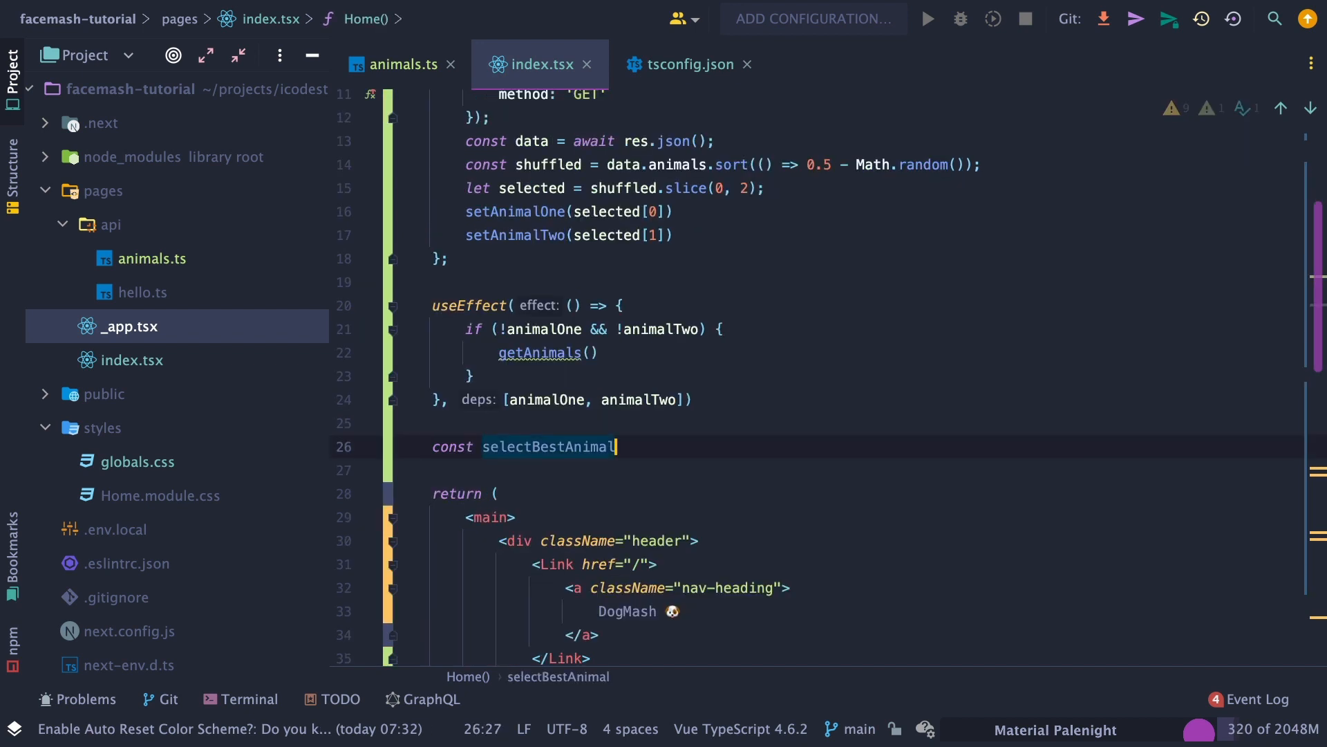
type("= async (w?: Animal, l?: Animal)")
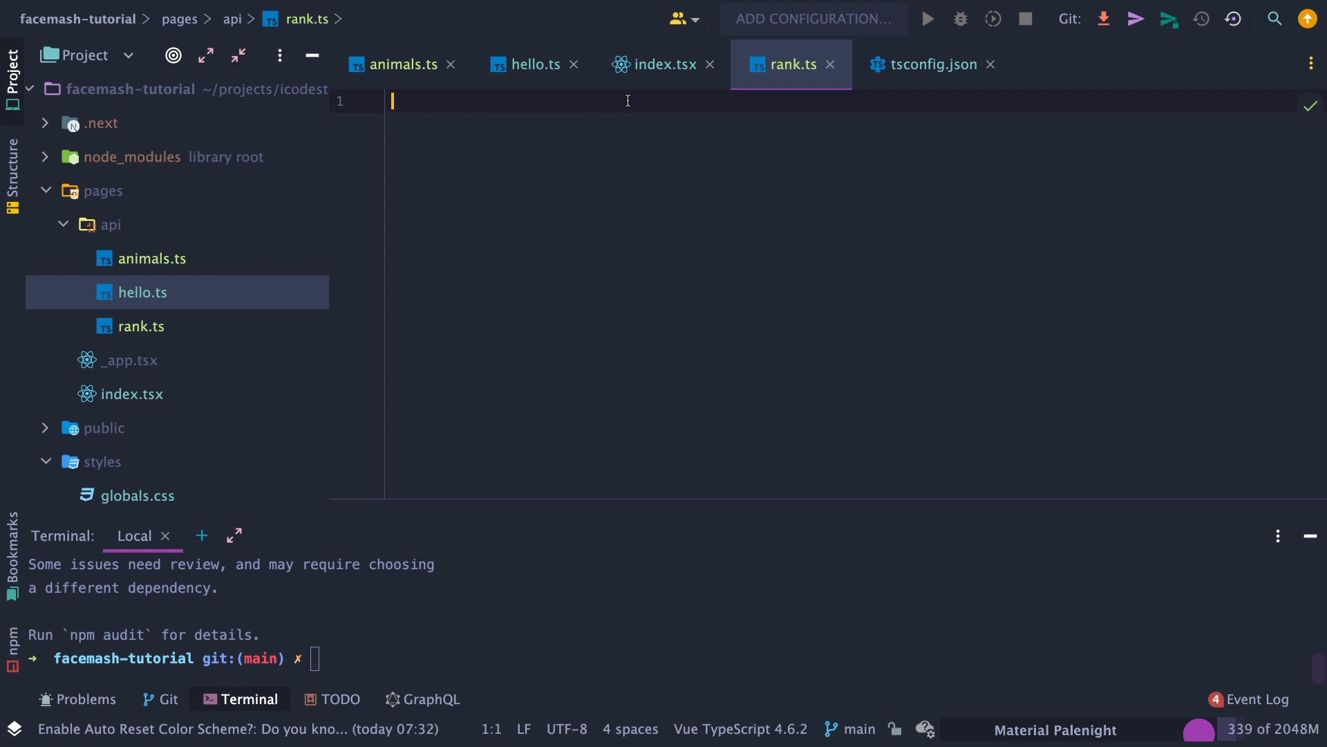
In rank.ts import Elo, parse the request Body, open the database and begin score updates
type("import Elo from '@studimax/elo';")
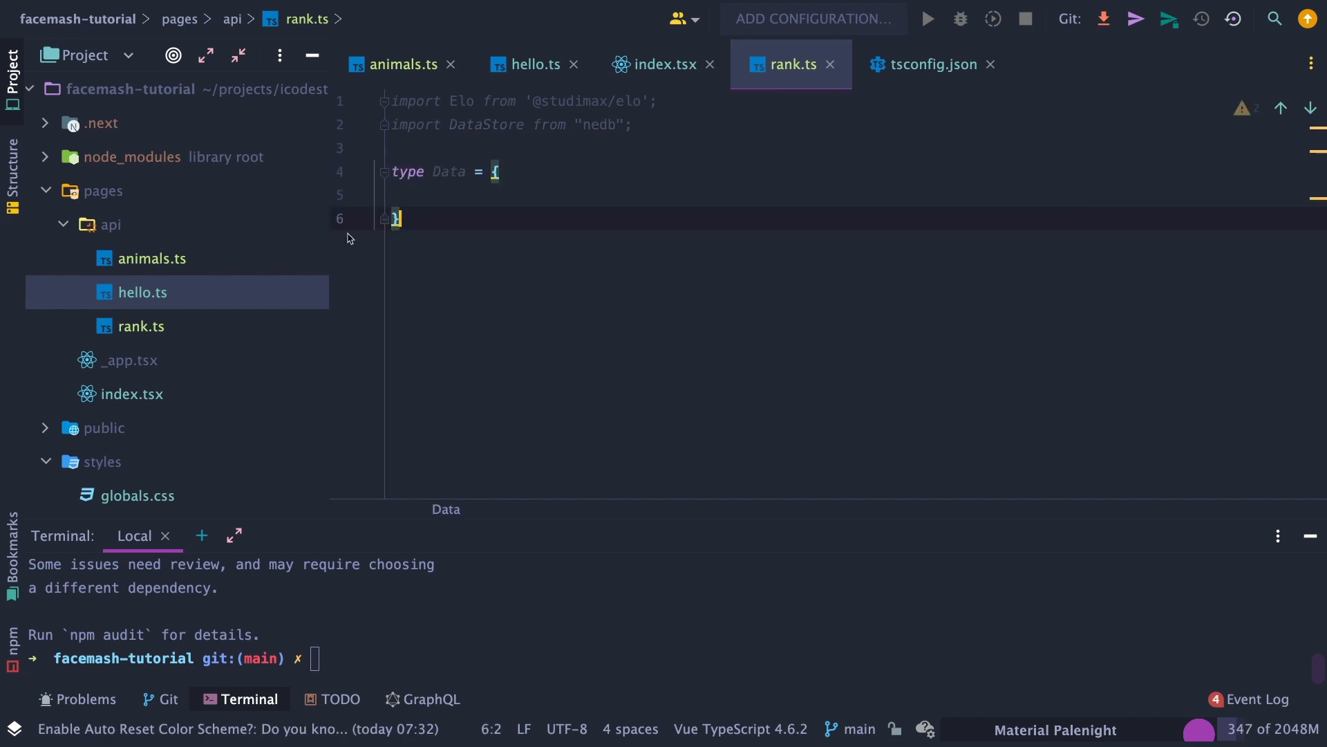
key("Enter")
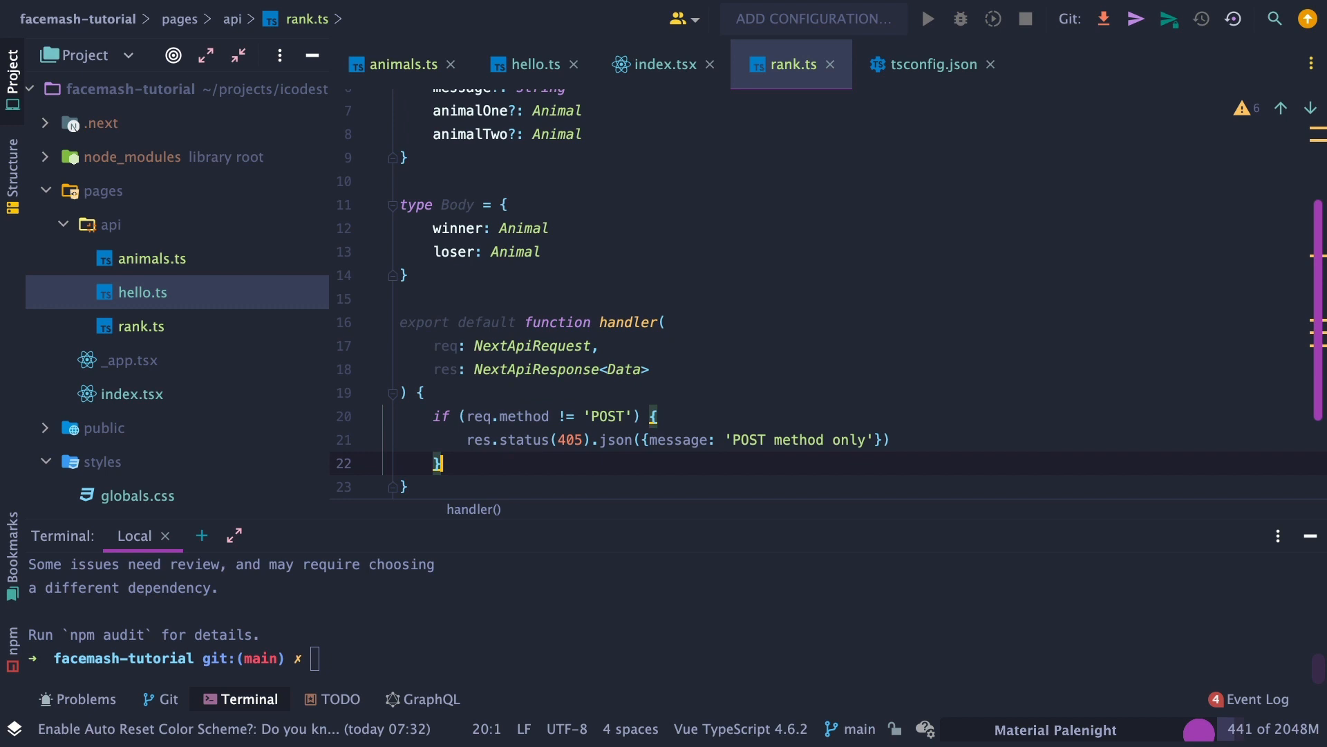
type("const elo = new Elo();")
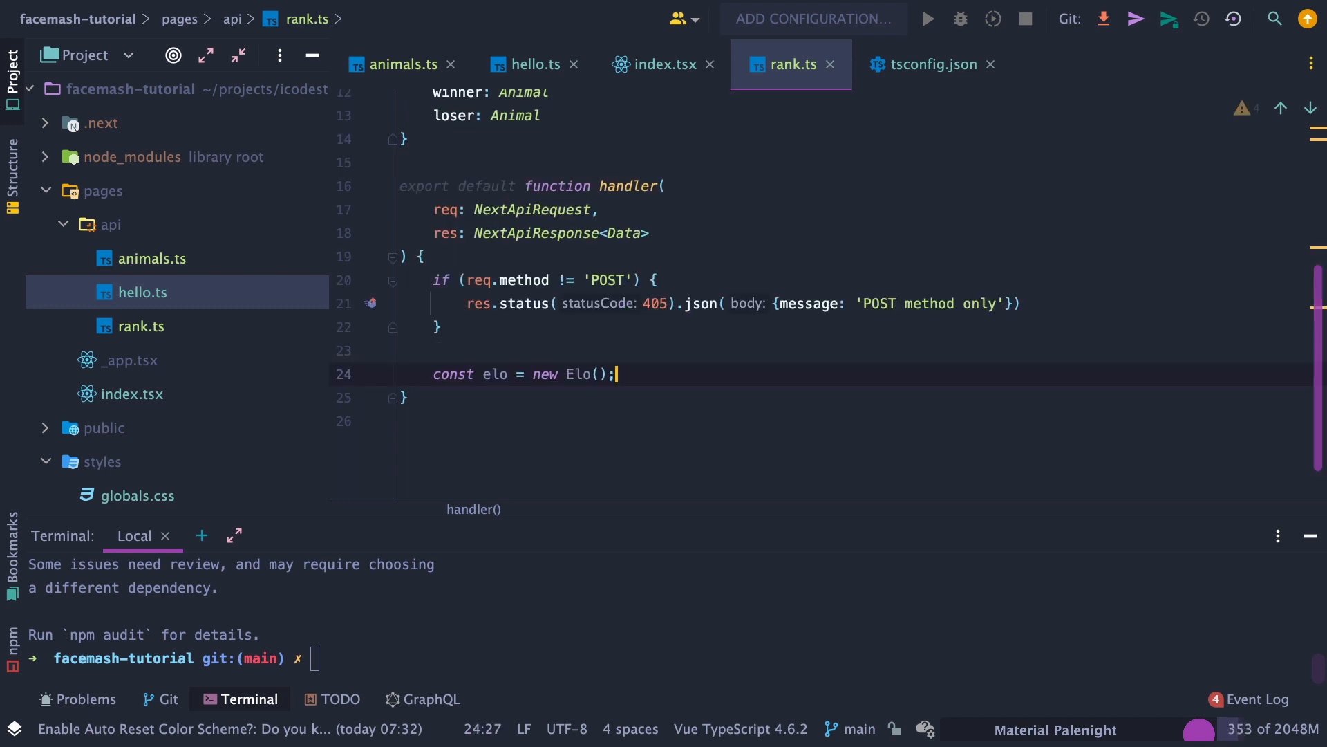
type("const body: Body = JSON.parse(req.body);")
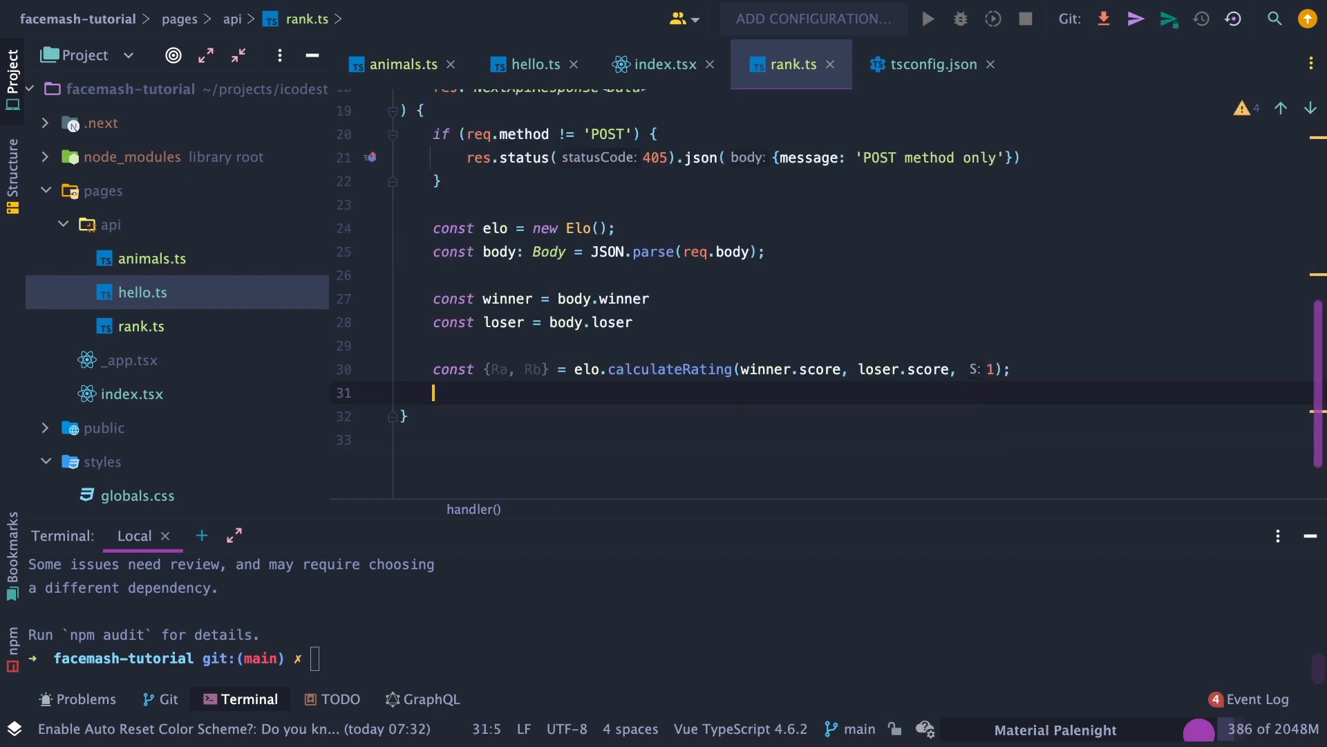
type("const db = new DataStore({filename: './public/database.db', autoload: true});")
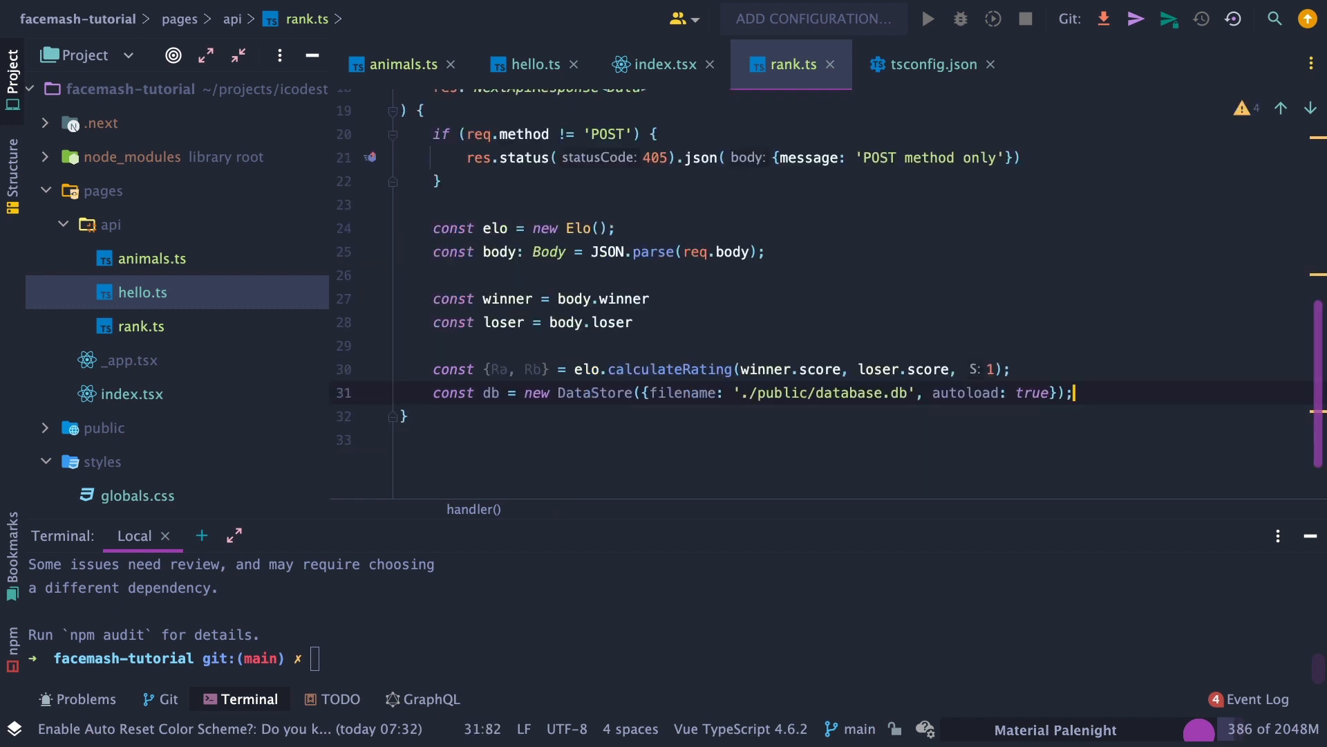
type("const update")
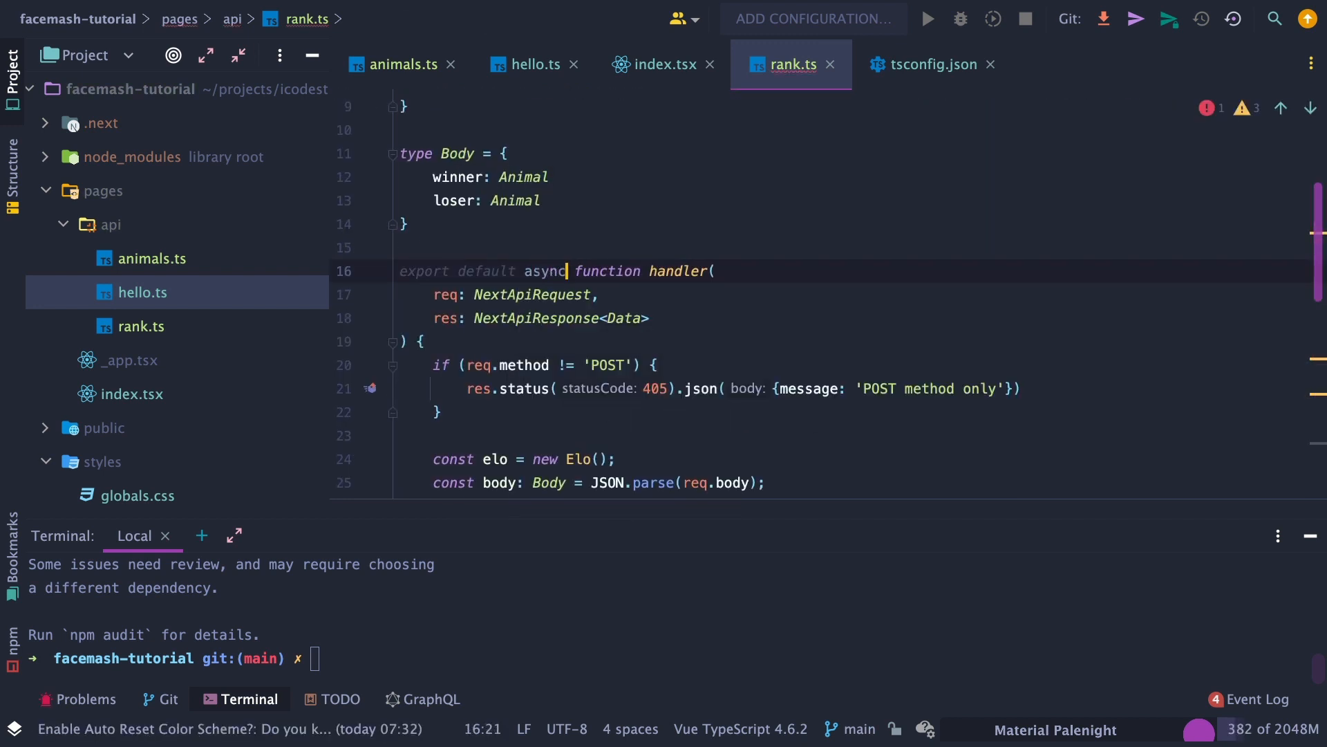
scroll("down", 3)
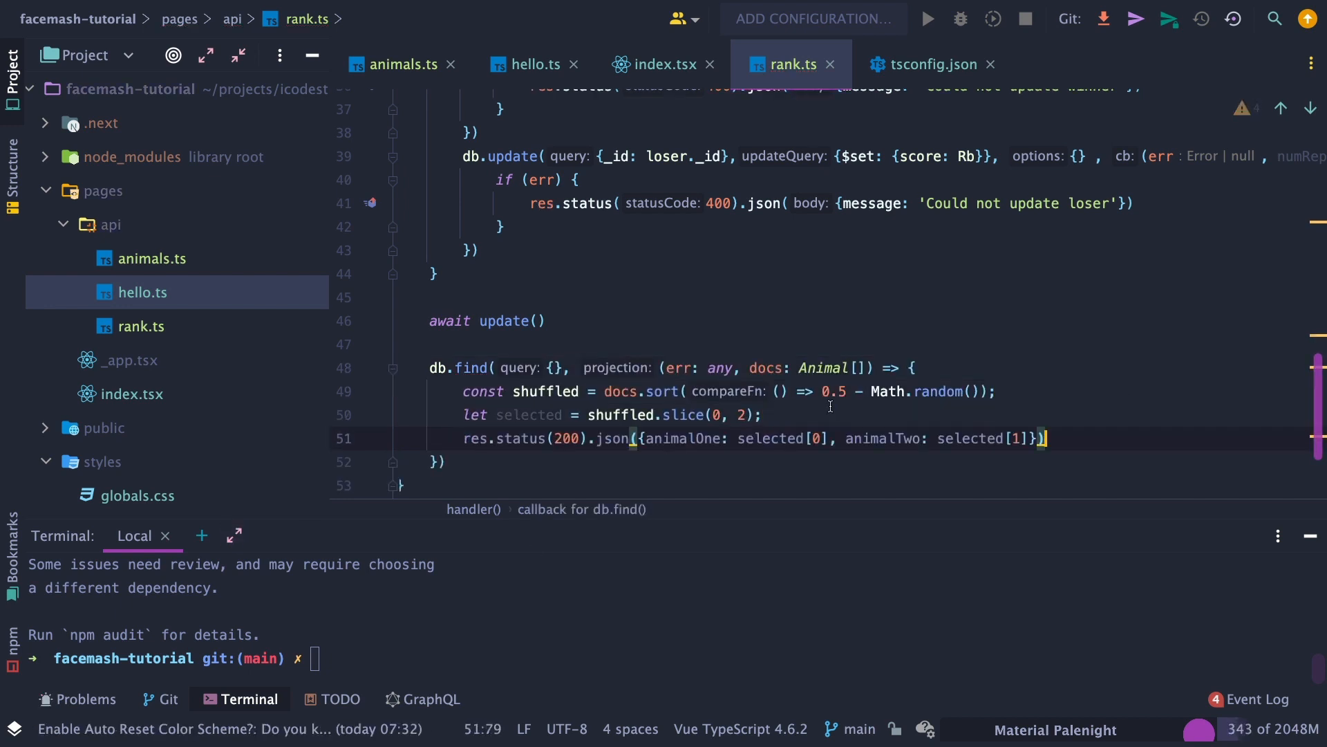
left_click(131, 394)
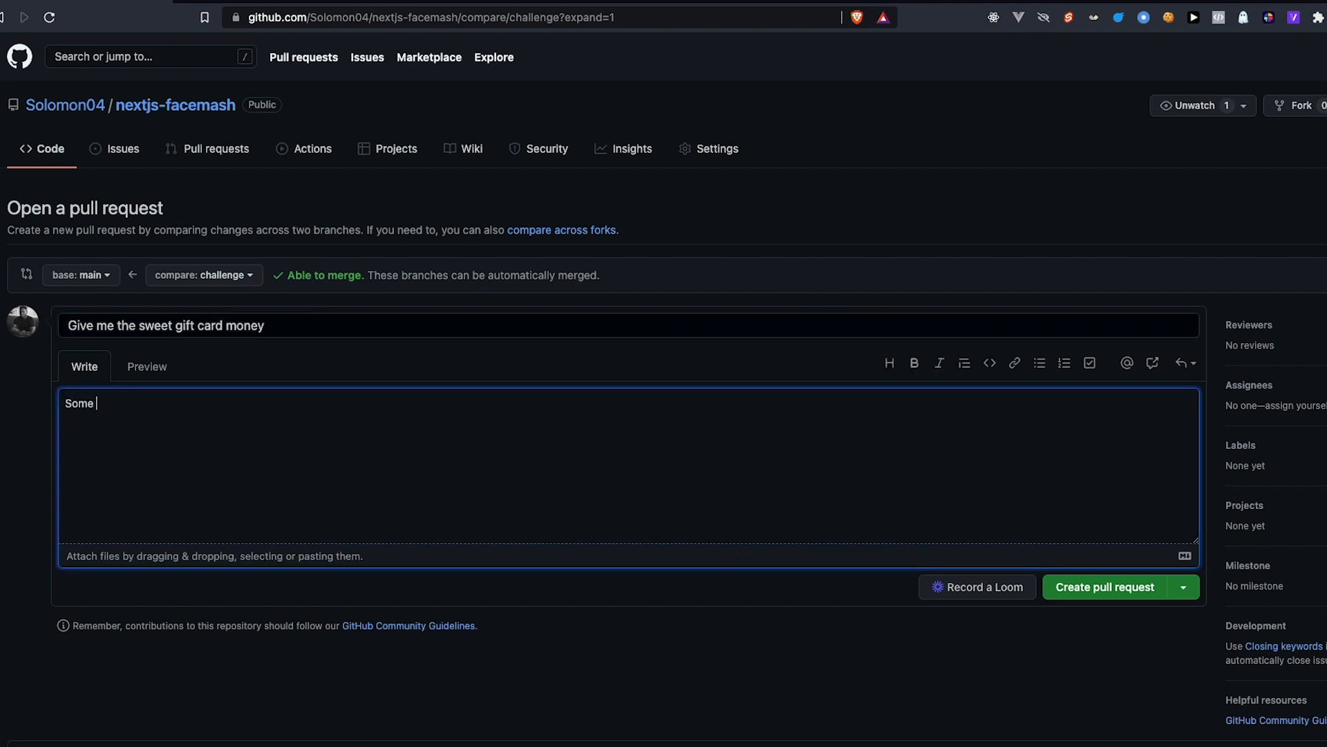
Create the challenge-to-main pull request with description 'updates that do coding and stuff...'
type("updates that do co")
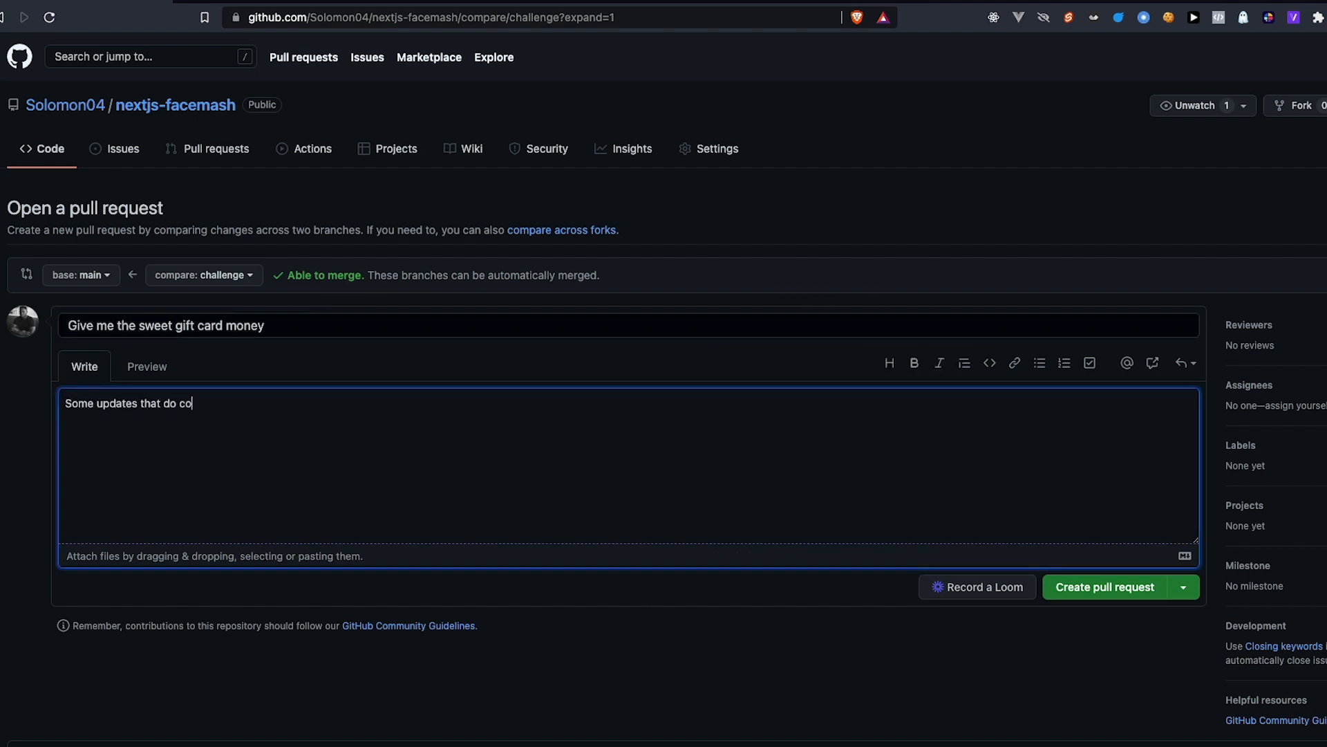
type("ding and stuff...")
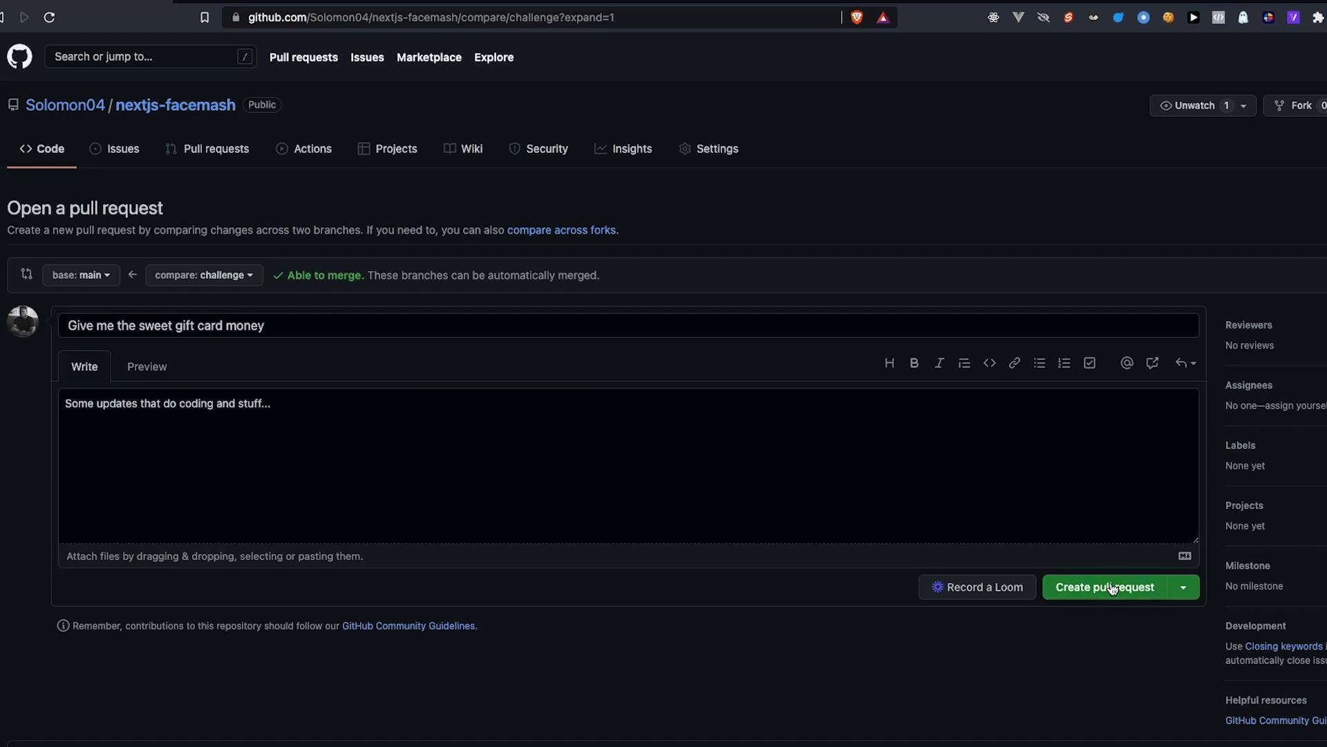
left_click(1105, 587)
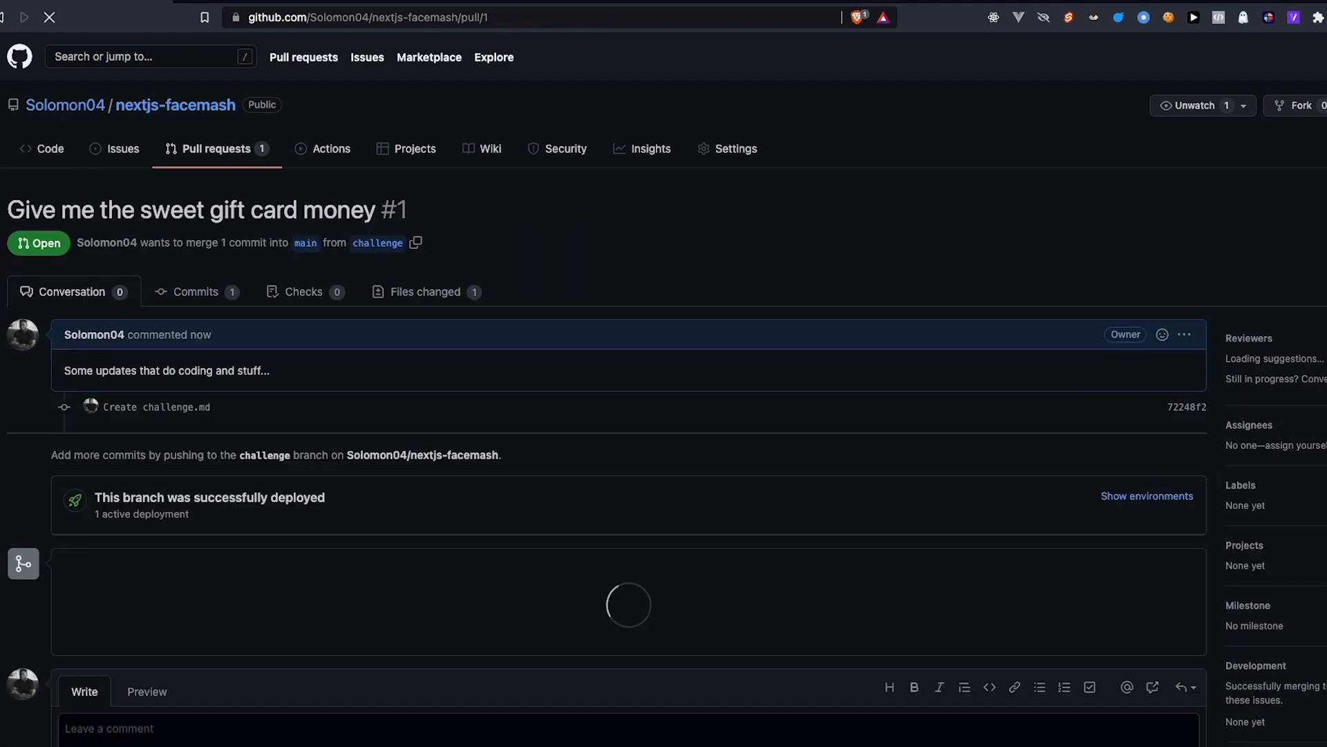